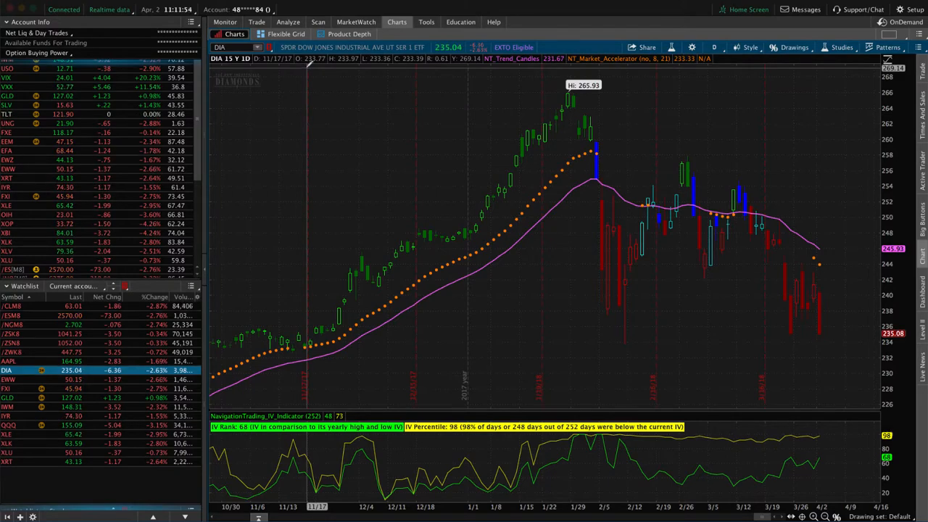
Open Analyze > Risk Profile and include the May 225/228 put and 256/259 call rows.
left_click(287, 22)
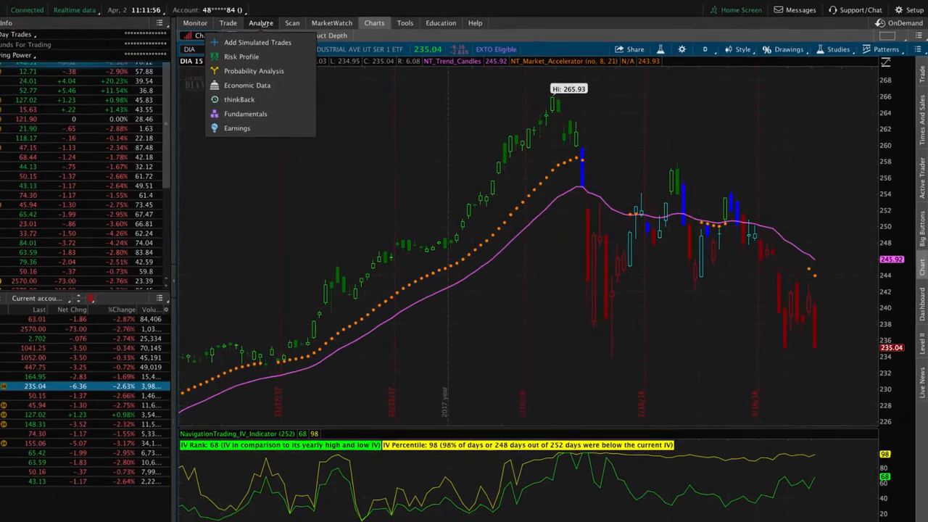
left_click(241, 56)
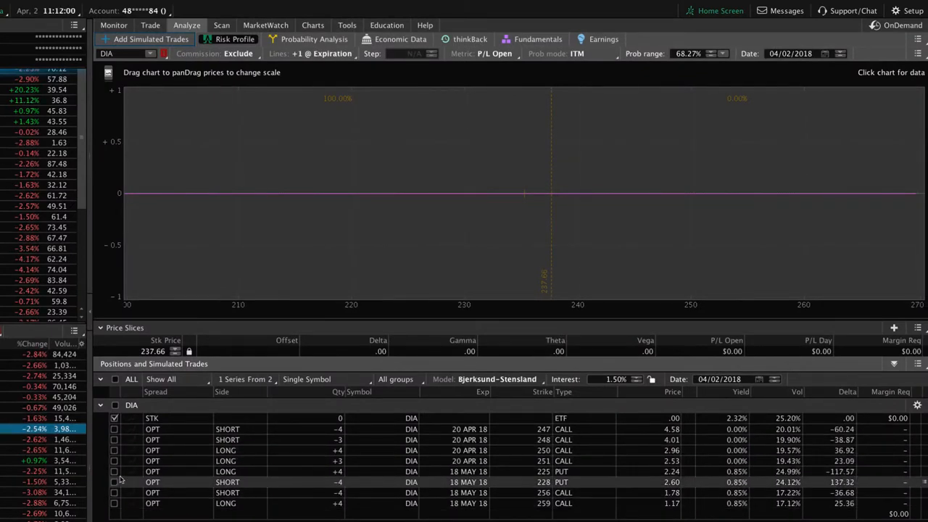
left_click(113, 503)
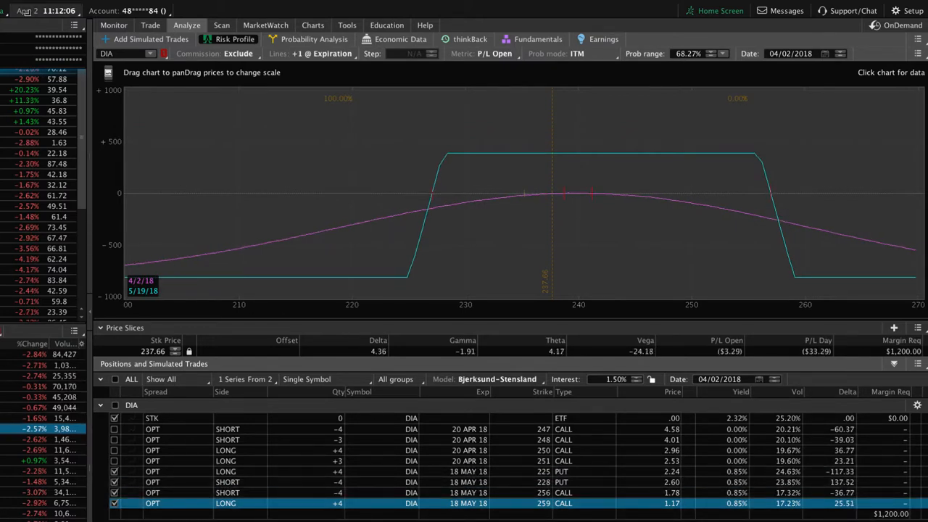
mouse_move(526, 252)
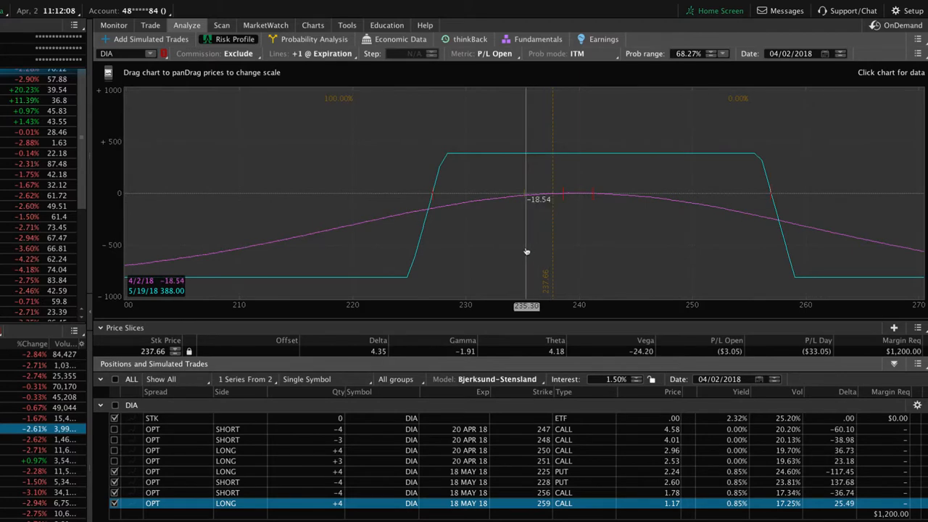
mouse_move(128, 501)
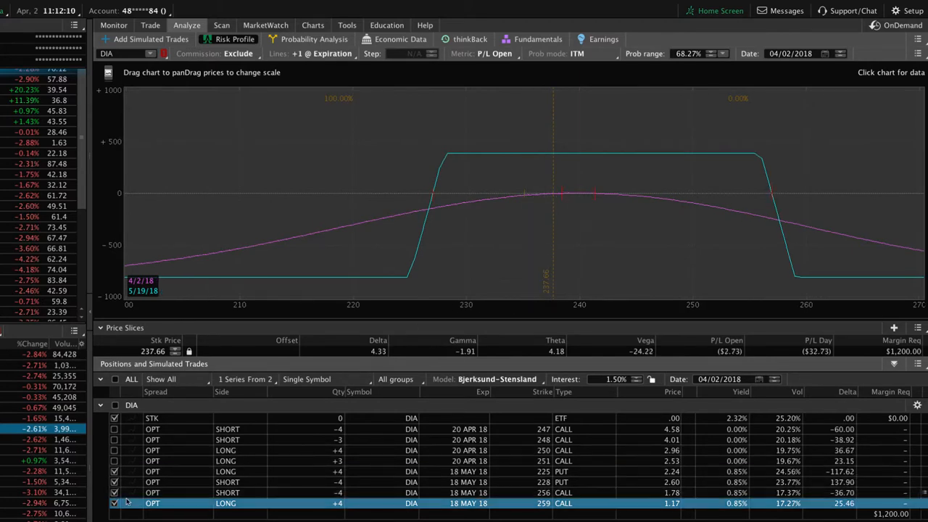
Swap the graphed positions from the May legs to the April 247/250 calls.
left_click(114, 482)
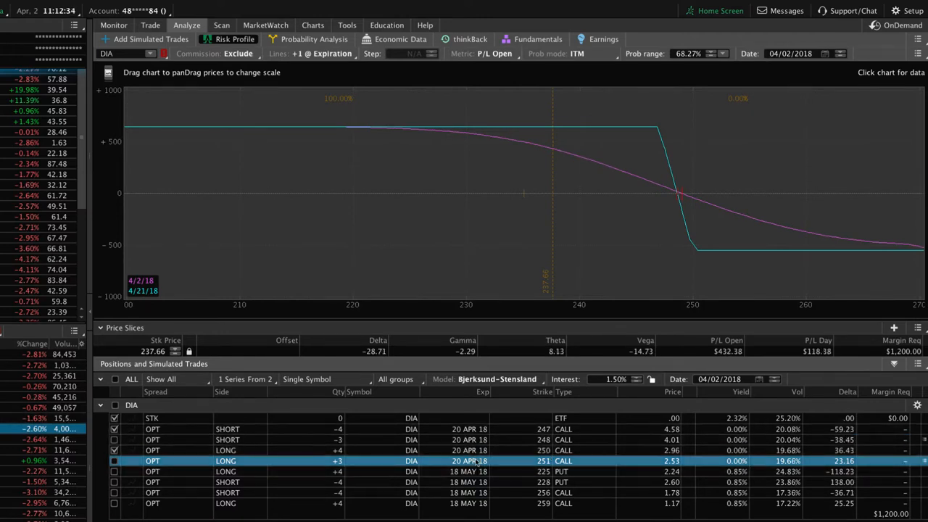
On the Trade page, collapse the 18 MAY 18 series and scroll up the expirations.
left_click(150, 25)
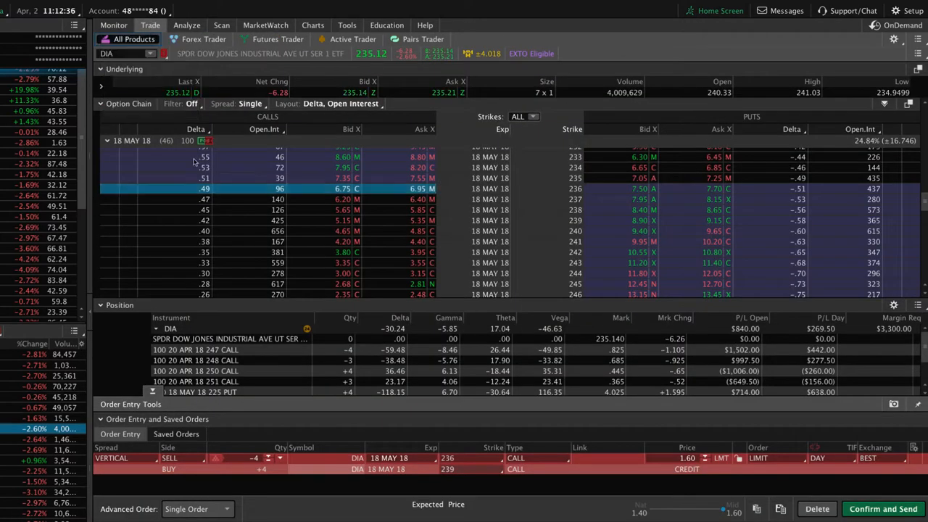
left_click(106, 140)
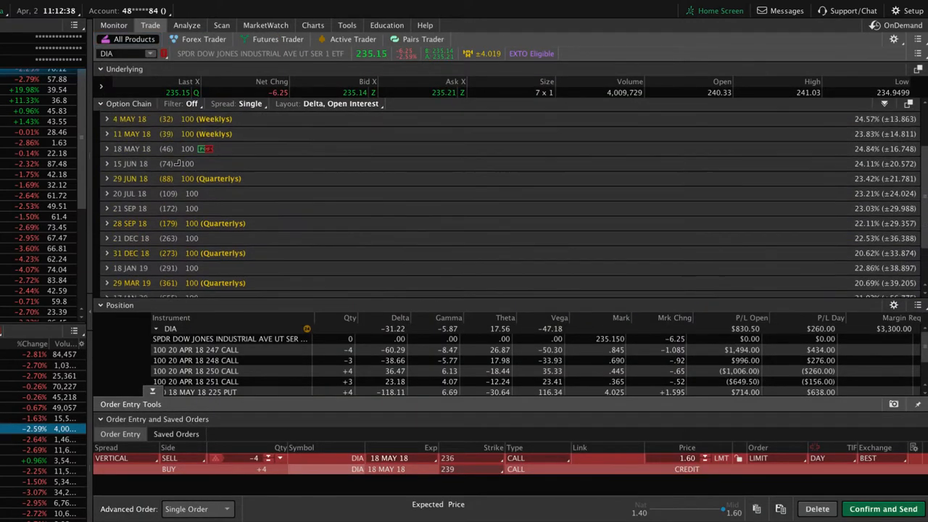
scroll("up", 3)
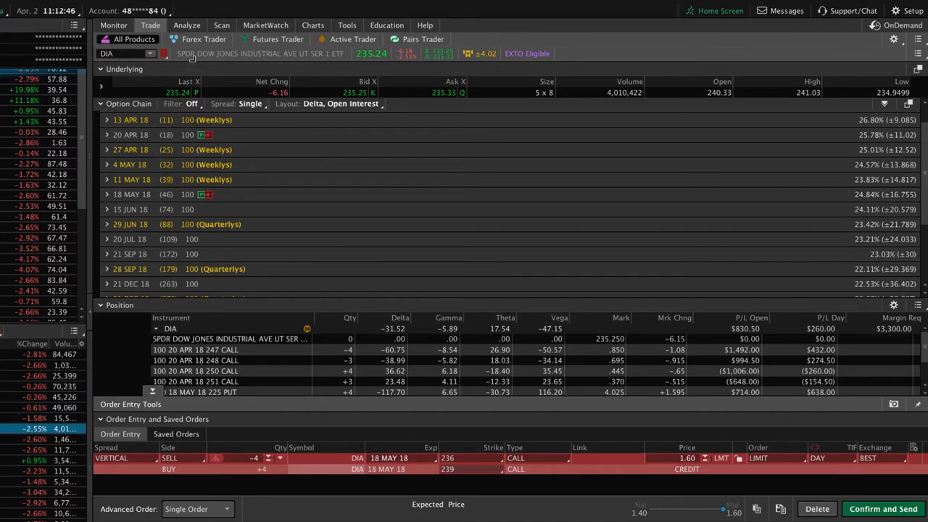
Return to the Analyze risk profile of the April 247/250 spread.
left_click(187, 25)
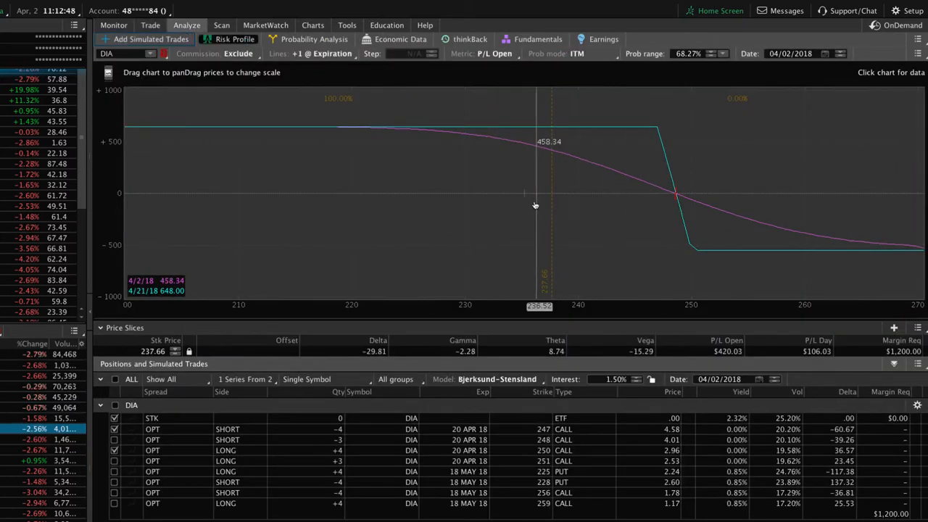
mouse_move(526, 202)
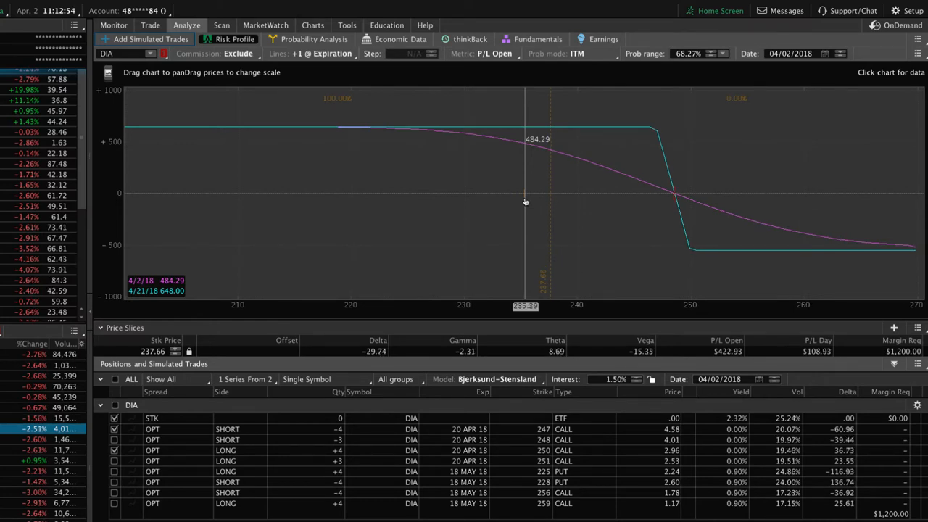
mouse_move(515, 144)
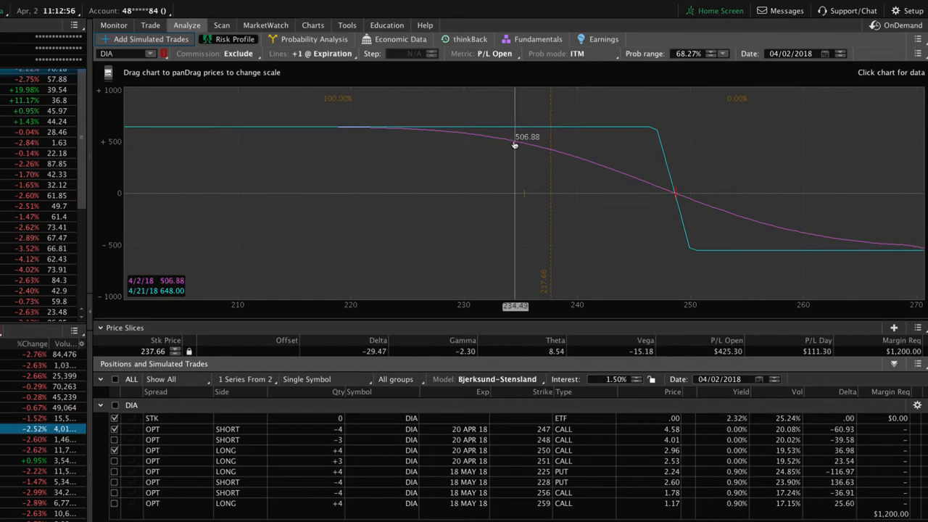
mouse_move(594, 169)
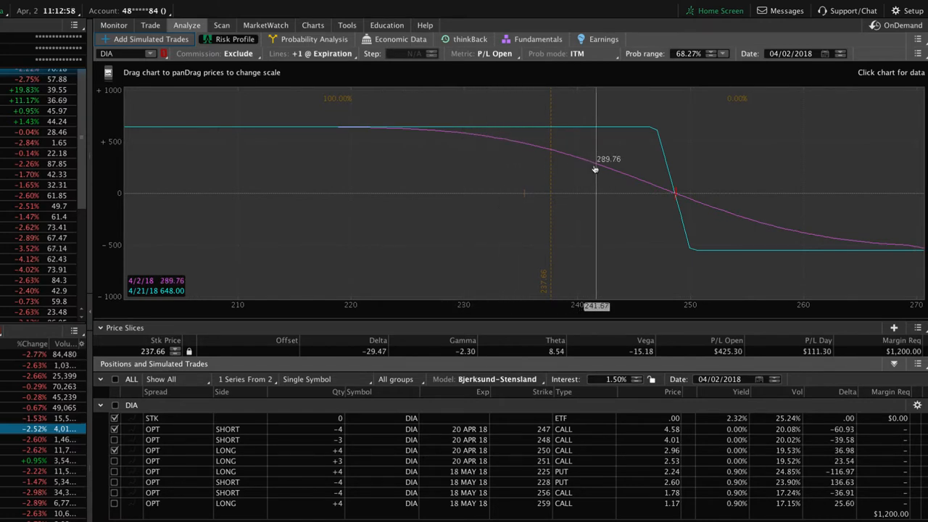
mouse_move(651, 187)
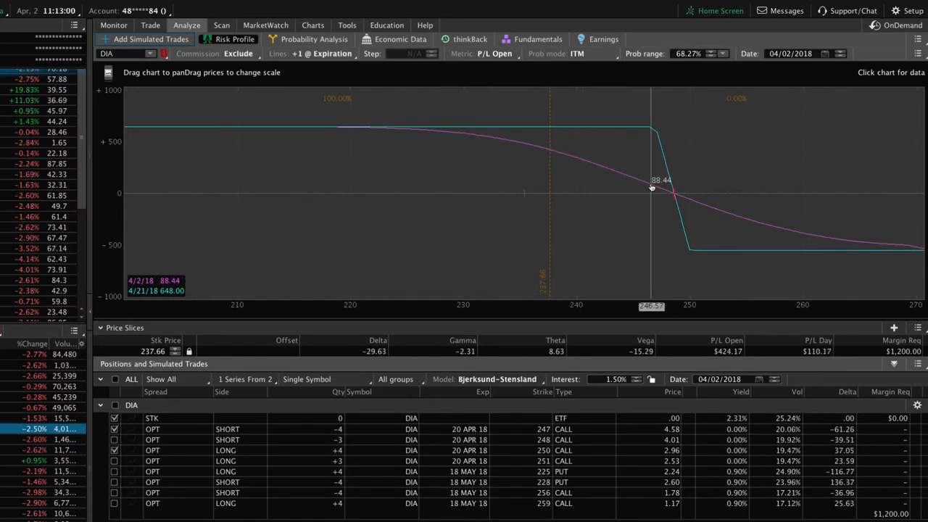
mouse_move(526, 151)
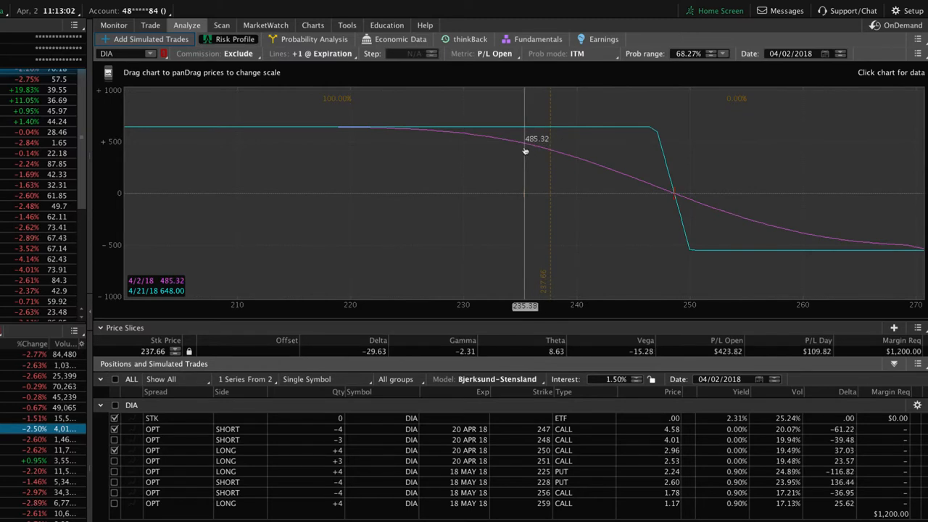
mouse_move(515, 145)
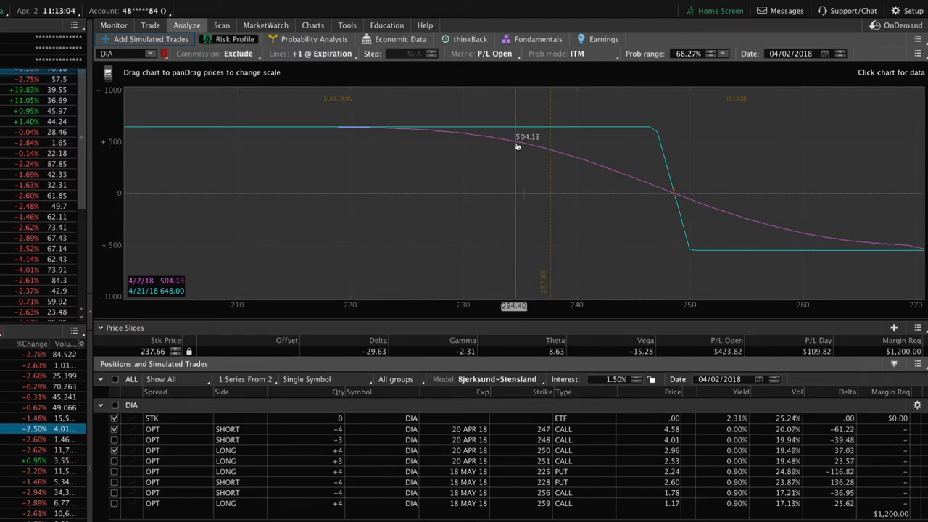
mouse_move(474, 144)
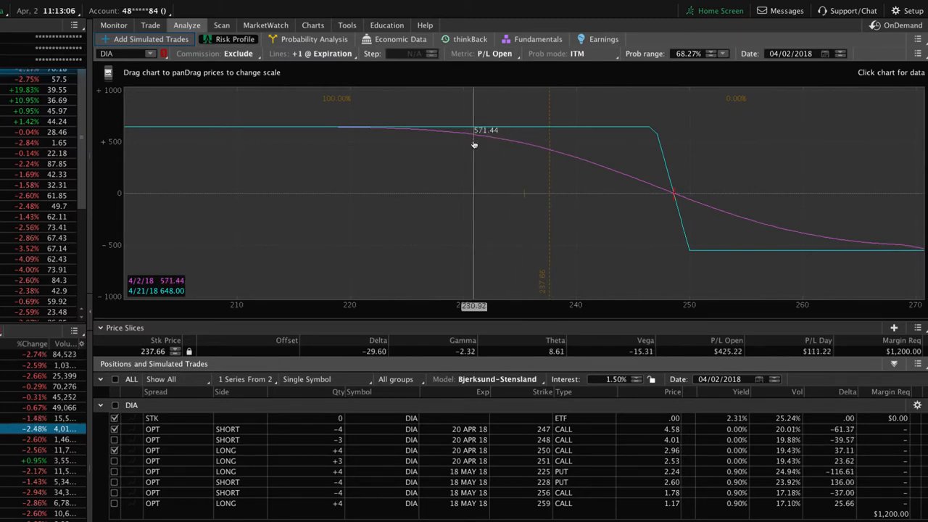
mouse_move(514, 145)
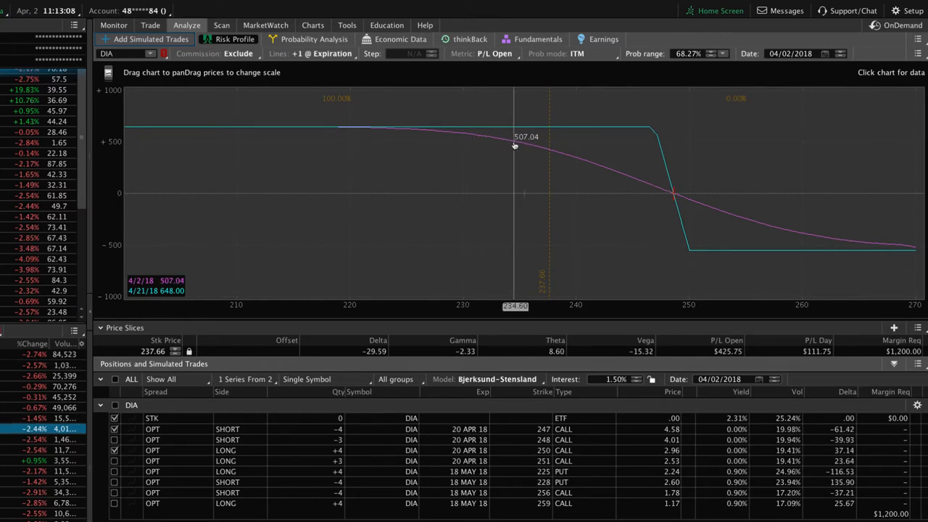
mouse_move(484, 143)
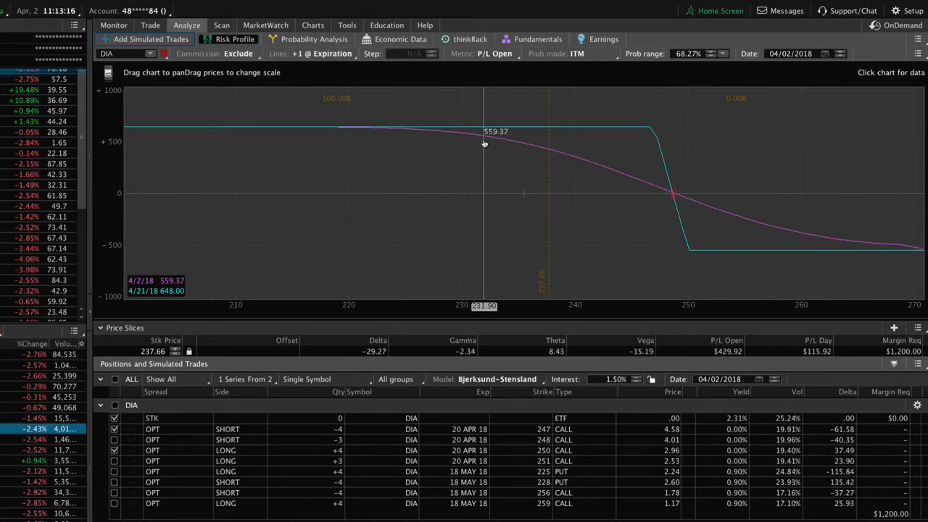
mouse_move(349, 350)
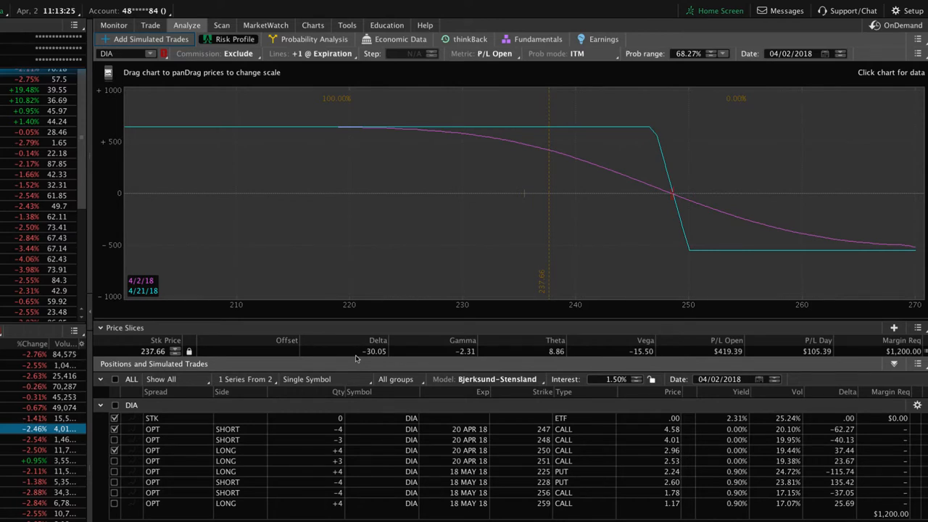
mouse_move(525, 190)
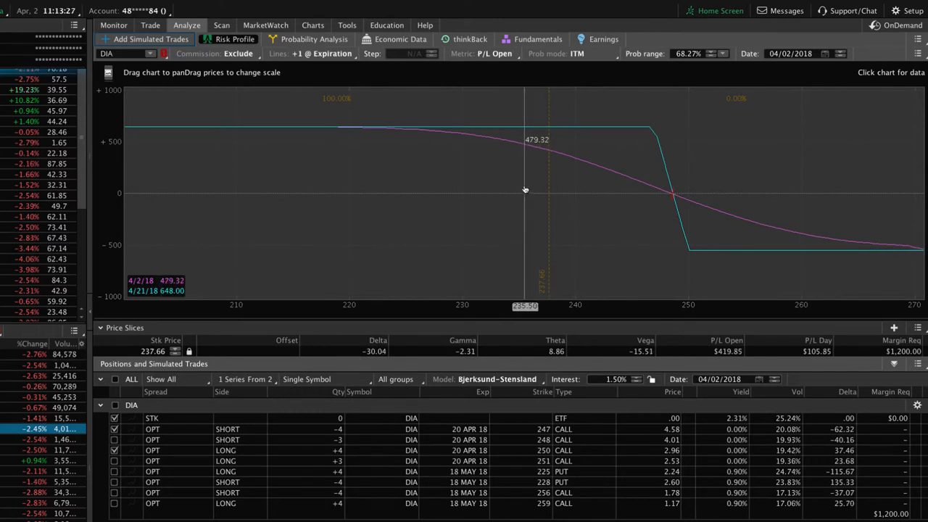
mouse_move(496, 142)
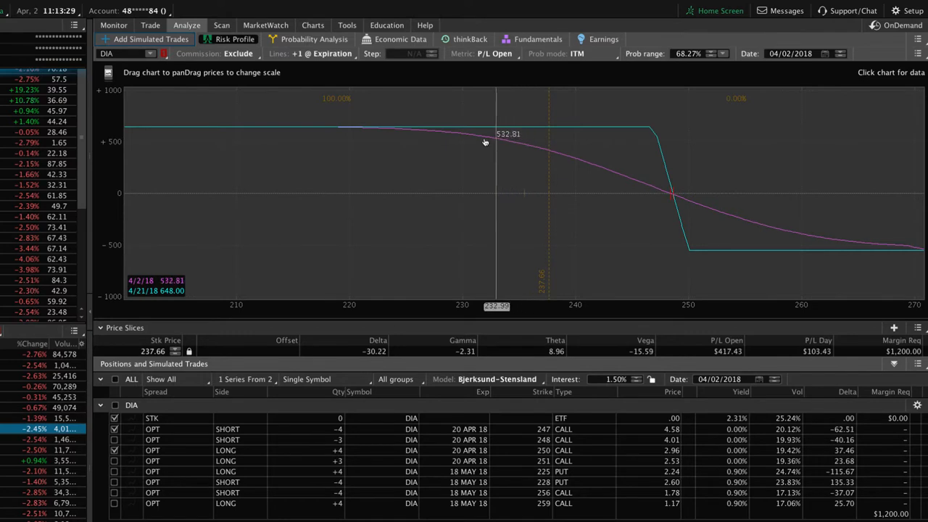
mouse_move(504, 147)
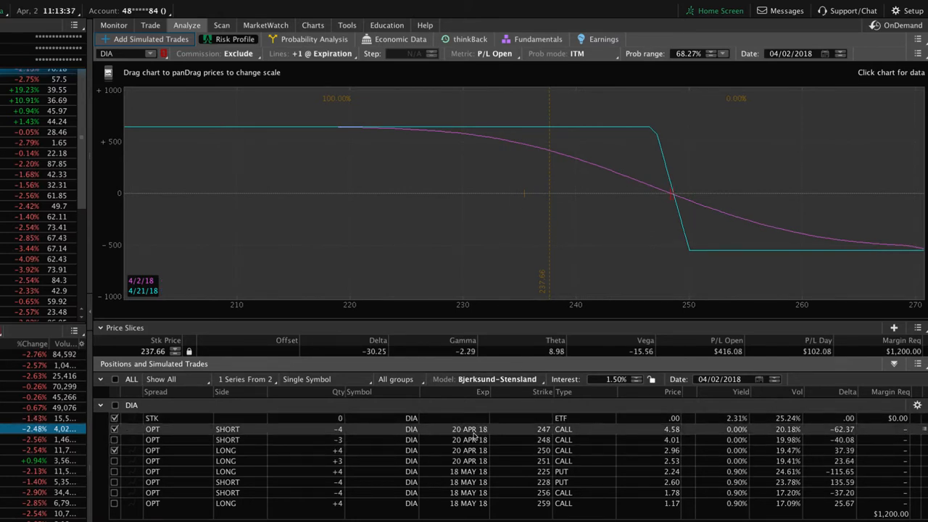
mouse_move(531, 248)
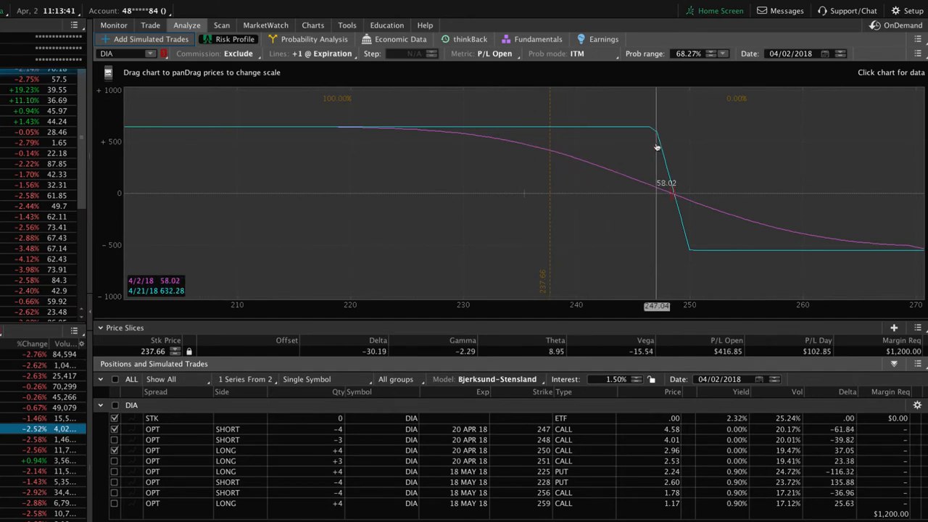
mouse_move(547, 148)
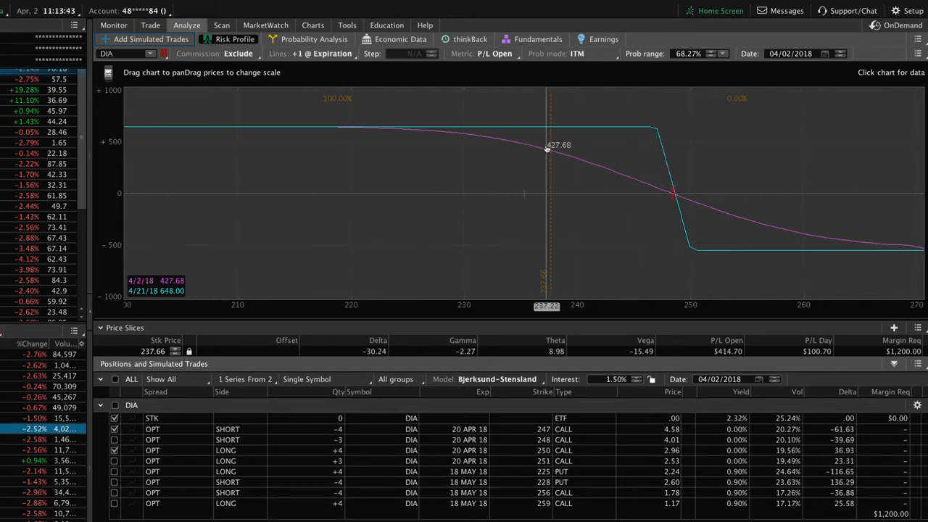
mouse_move(507, 175)
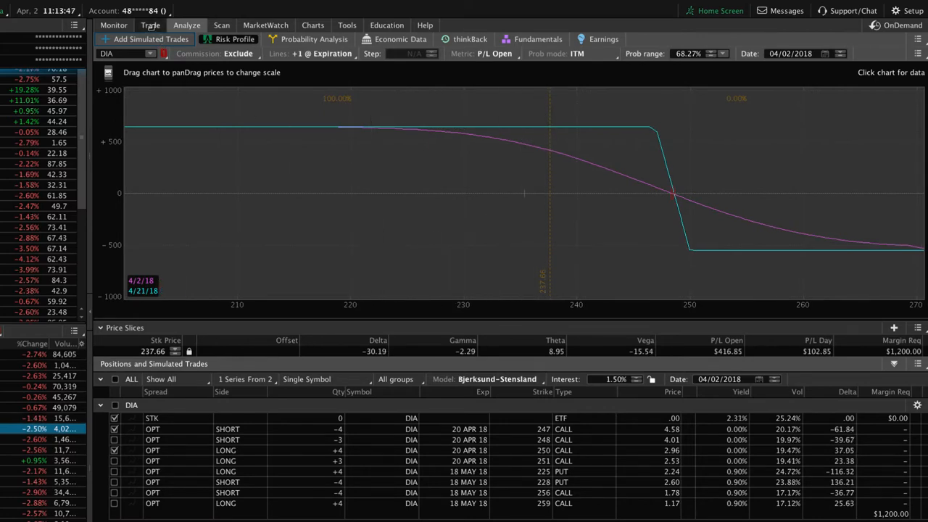
Expand the 18 MAY 18 chain on the Trade page and scroll to the 236 strike.
left_click(150, 25)
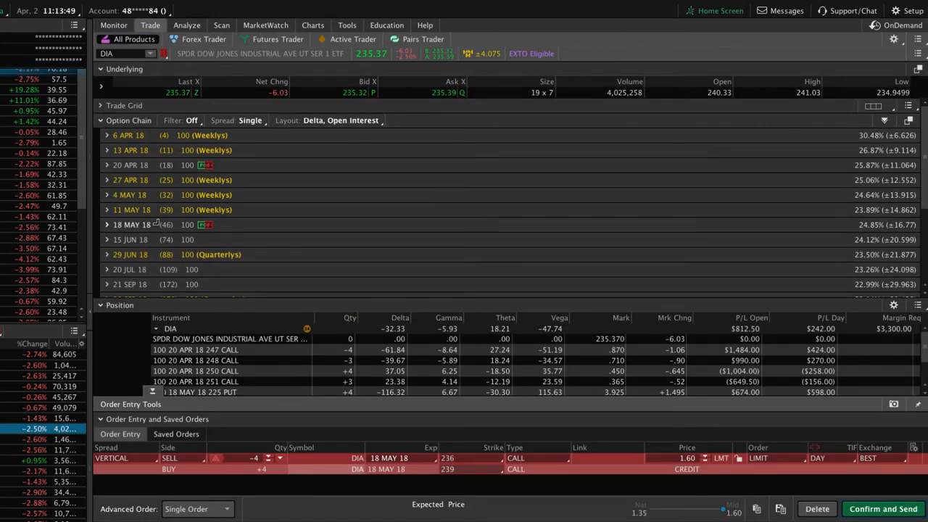
left_click(106, 225)
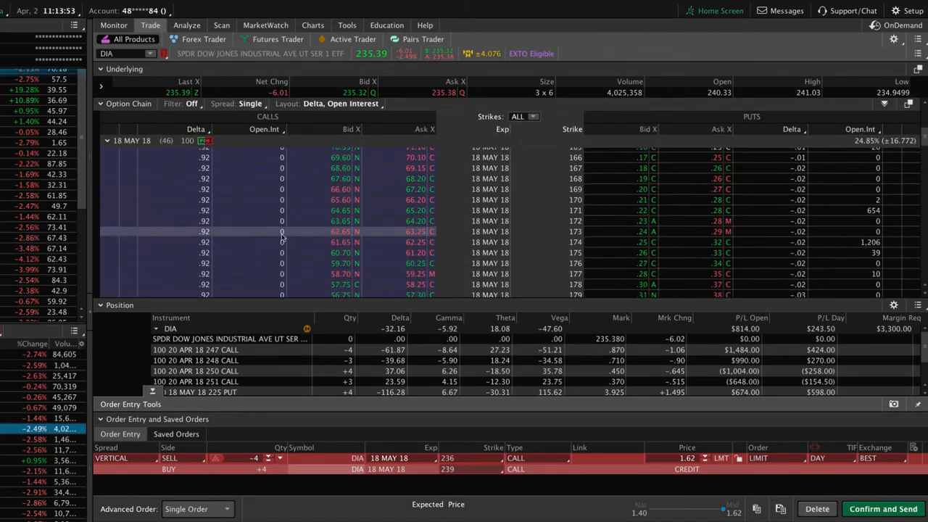
scroll("down", 3)
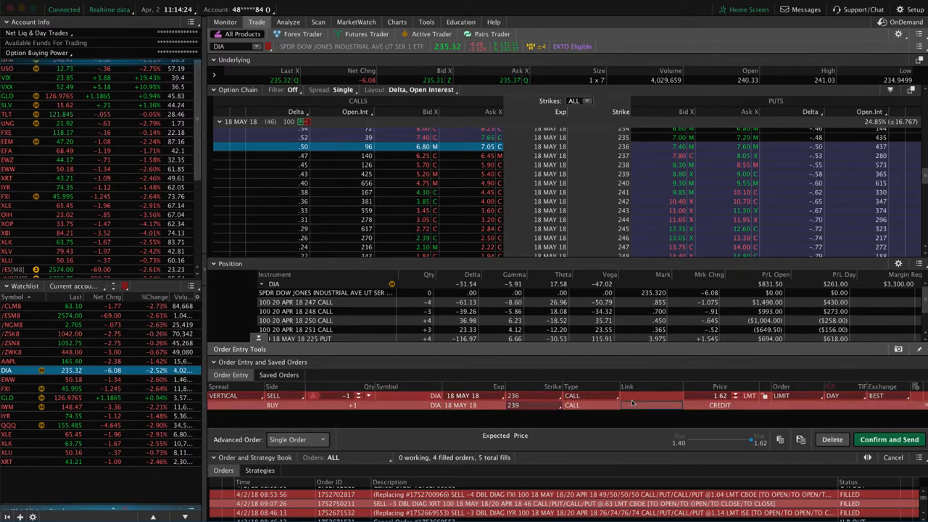
Analyze the pending May 236/239 order with existing positions excluded.
left_click(288, 21)
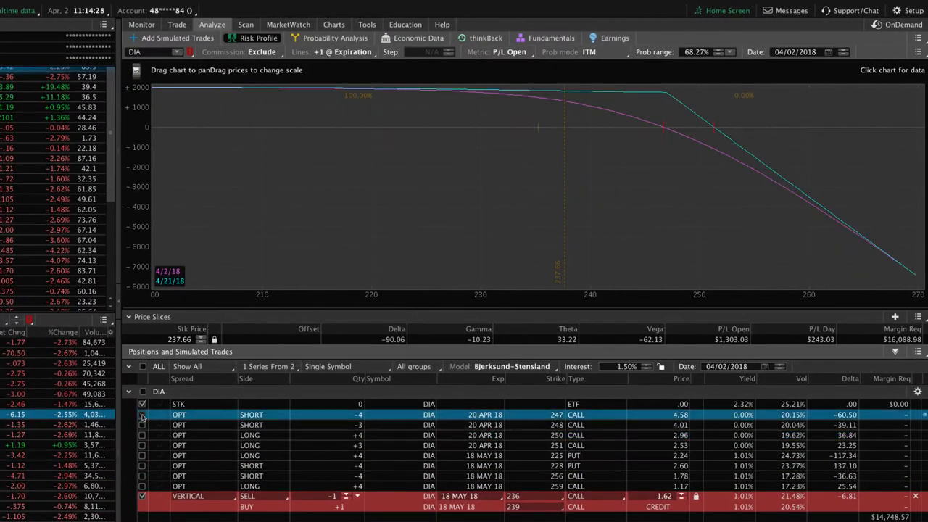
left_click(142, 415)
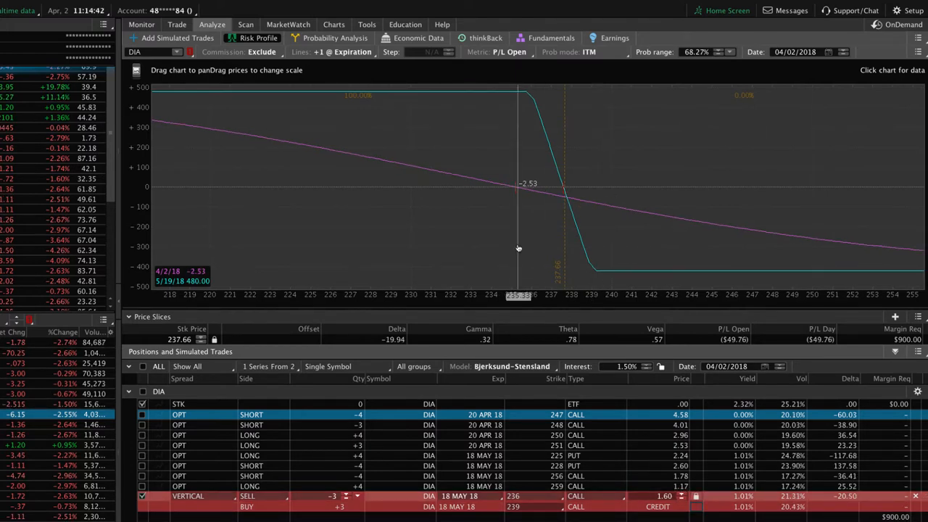
mouse_move(563, 243)
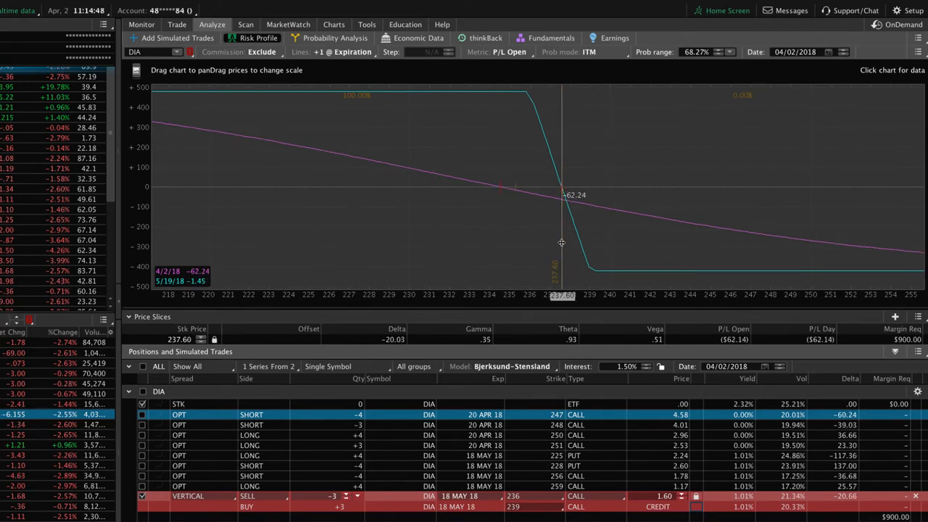
Set the risk profile analysis date to 05/19/2018.
left_click(828, 51)
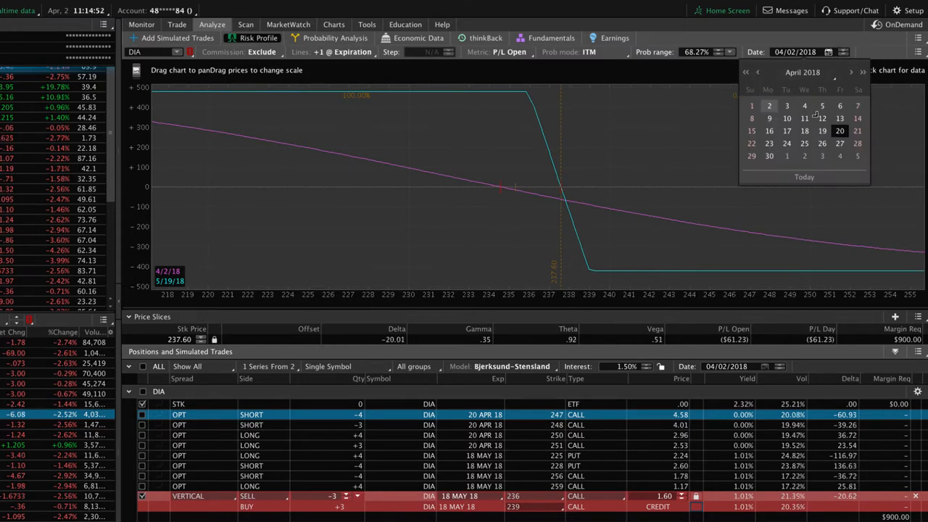
left_click(851, 71)
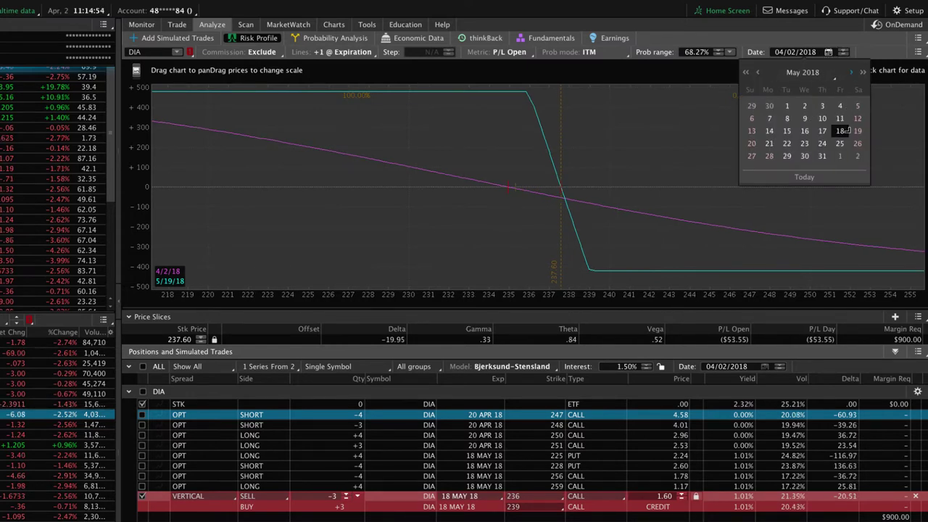
left_click(857, 130)
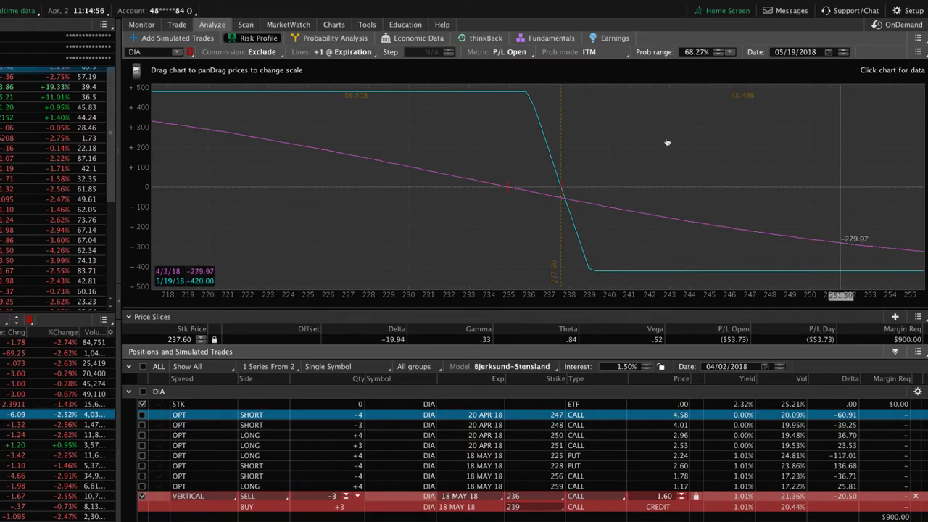
mouse_move(330, 92)
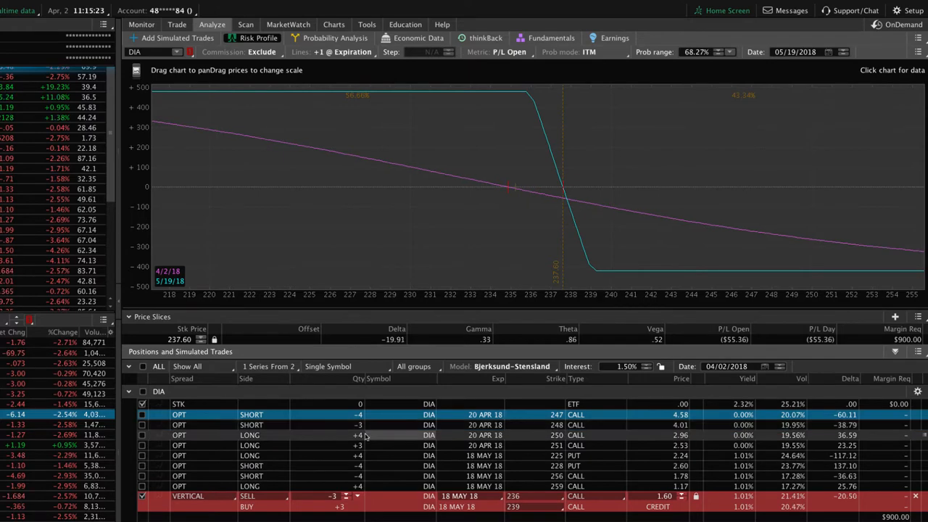
Draft a vertical roll of the April 247/250 calls into May 236/239 calls.
right_click(372, 414)
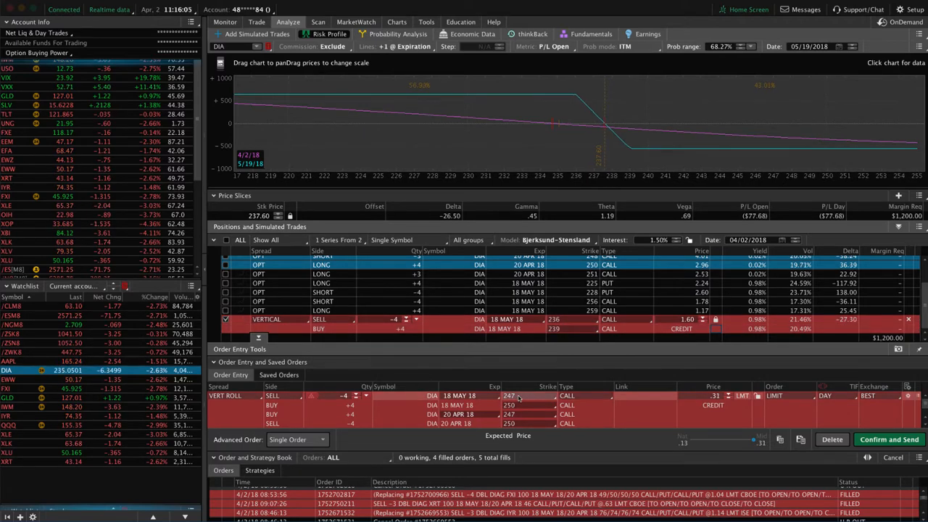
left_click(515, 396)
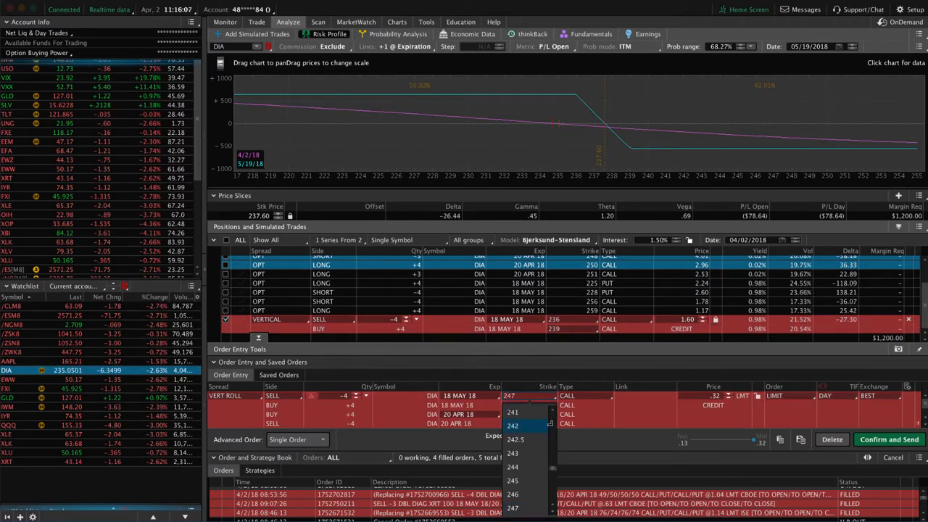
left_click(512, 411)
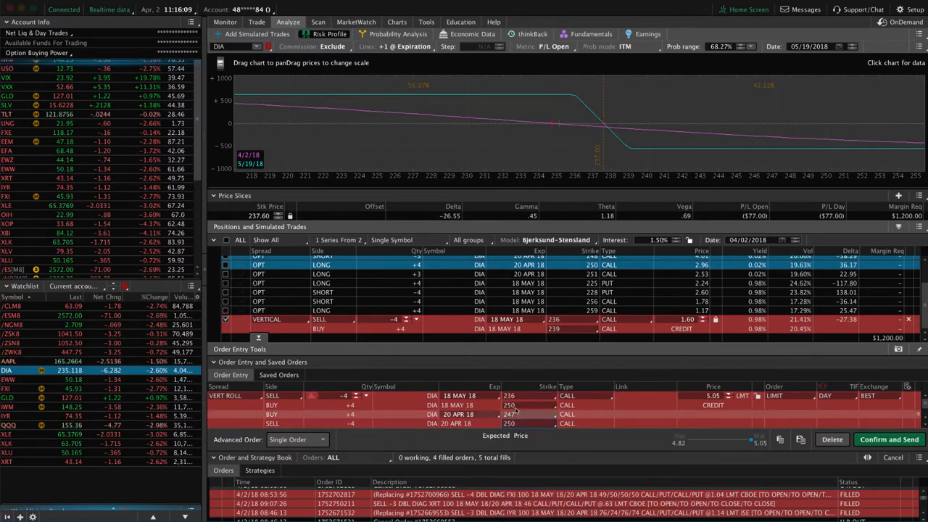
left_click(515, 423)
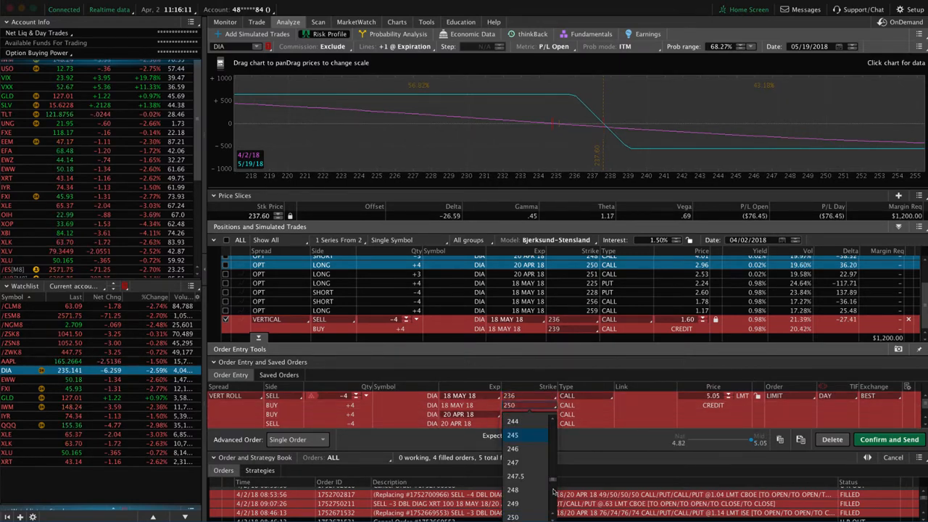
left_click(512, 461)
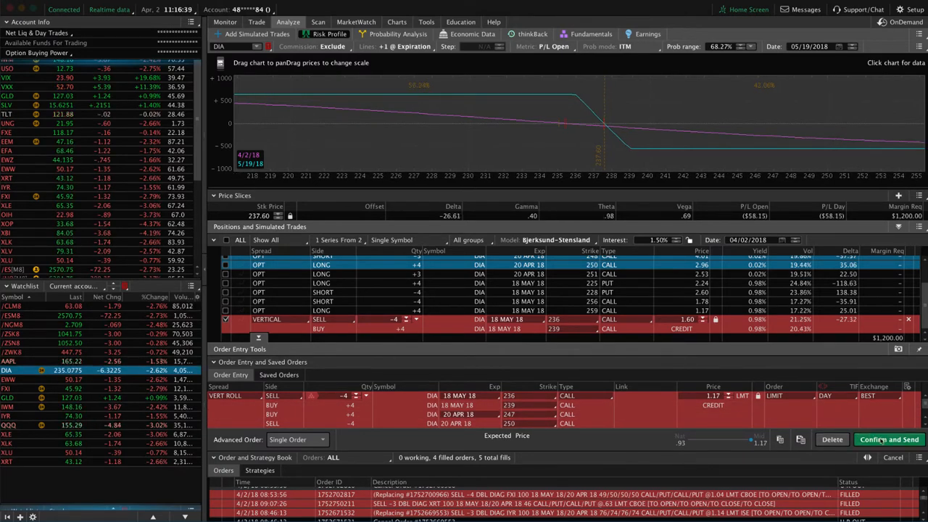
Confirm and send the four-lot 247/250 to 236/239 roll order.
left_click(889, 439)
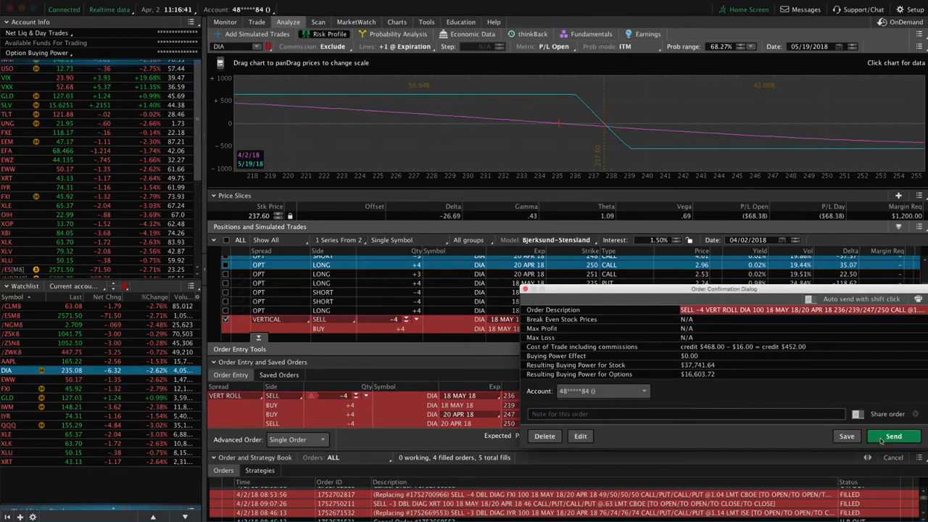
left_click(893, 435)
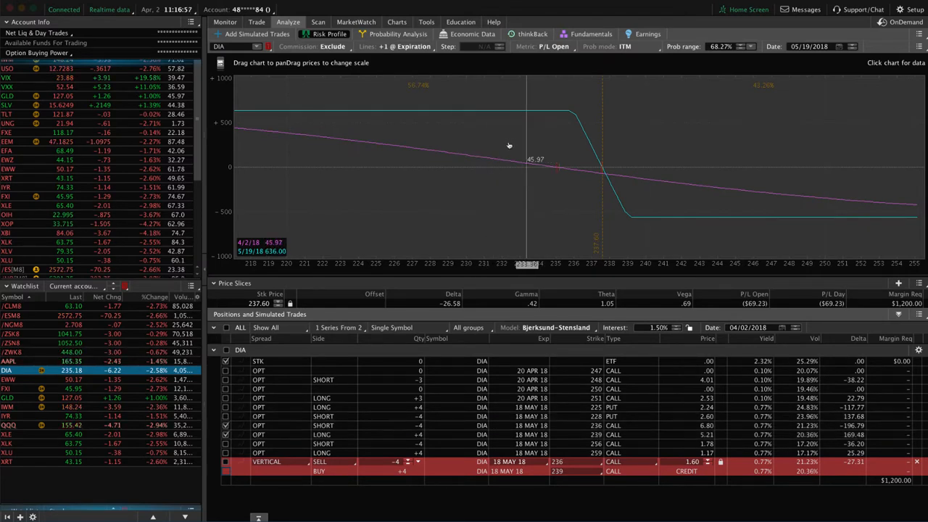
mouse_move(572, 169)
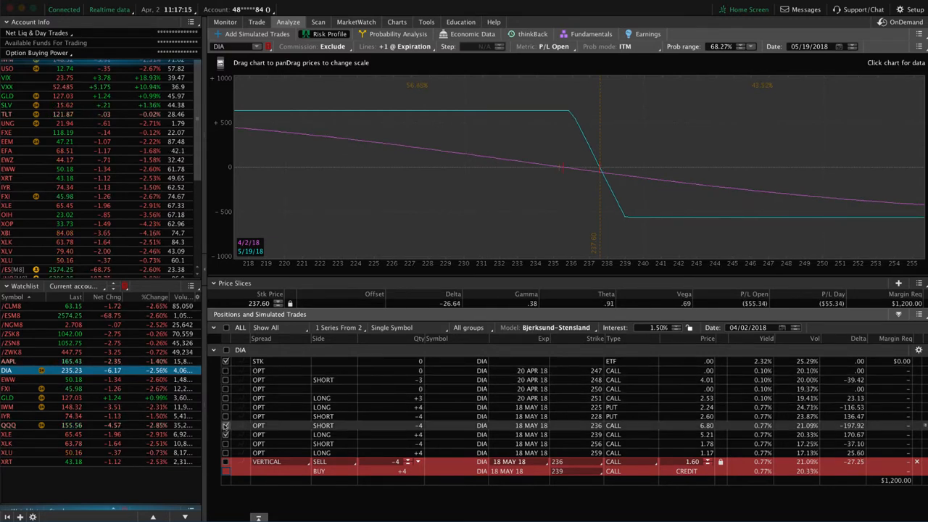
Switch the risk graph to the April 248/251 call spread alone.
left_click(226, 434)
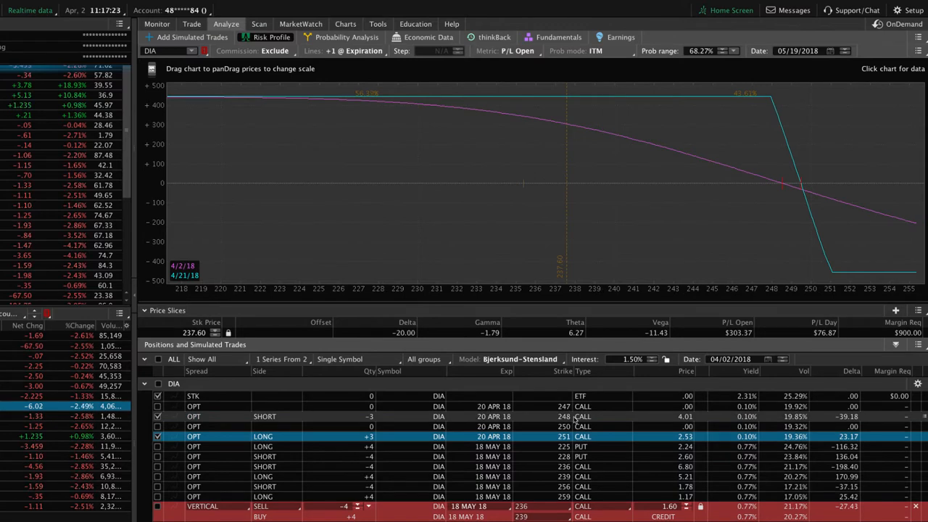
mouse_move(524, 184)
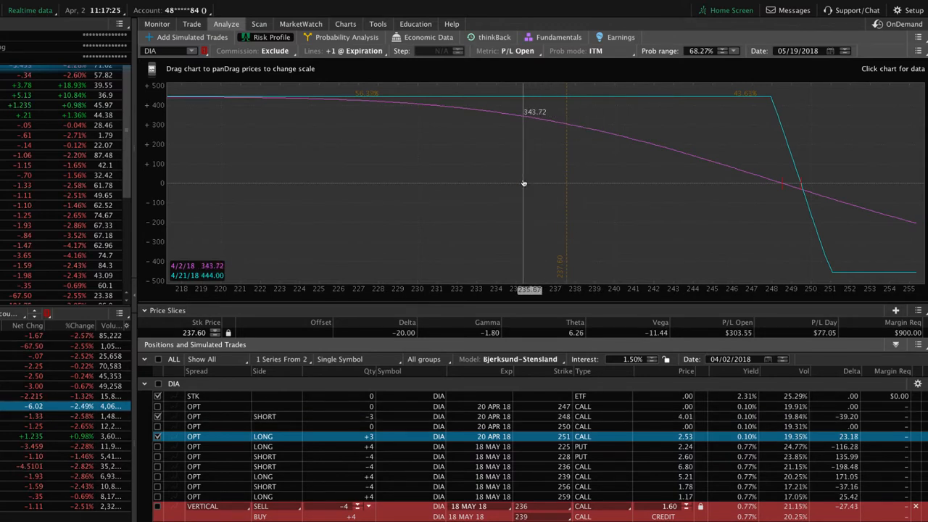
mouse_move(512, 118)
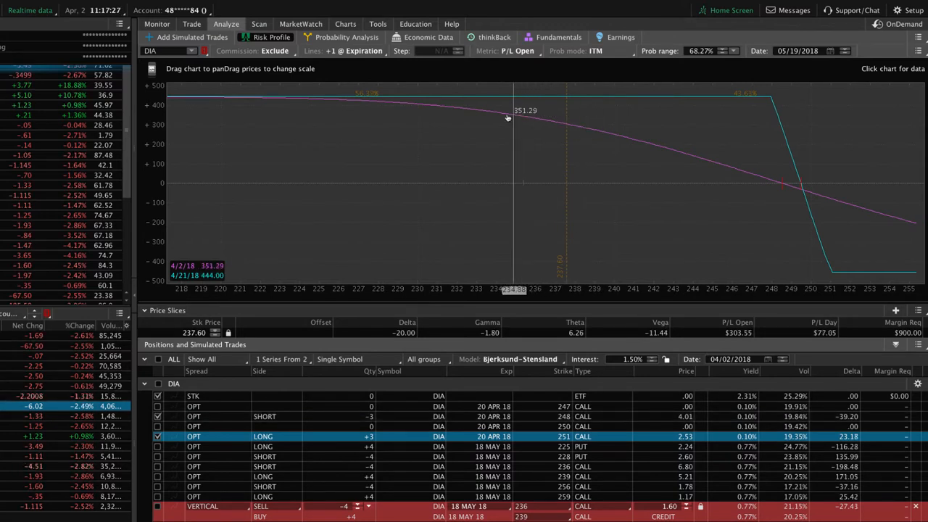
mouse_move(466, 113)
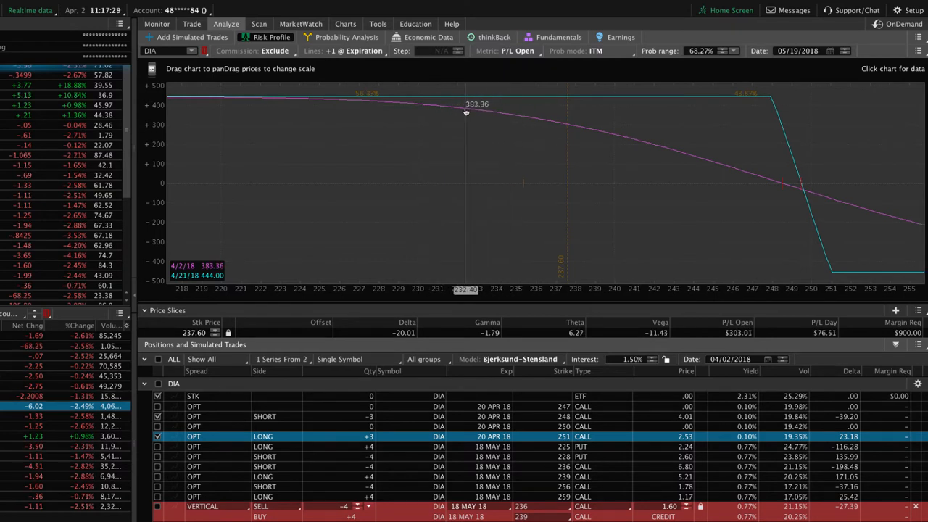
mouse_move(765, 113)
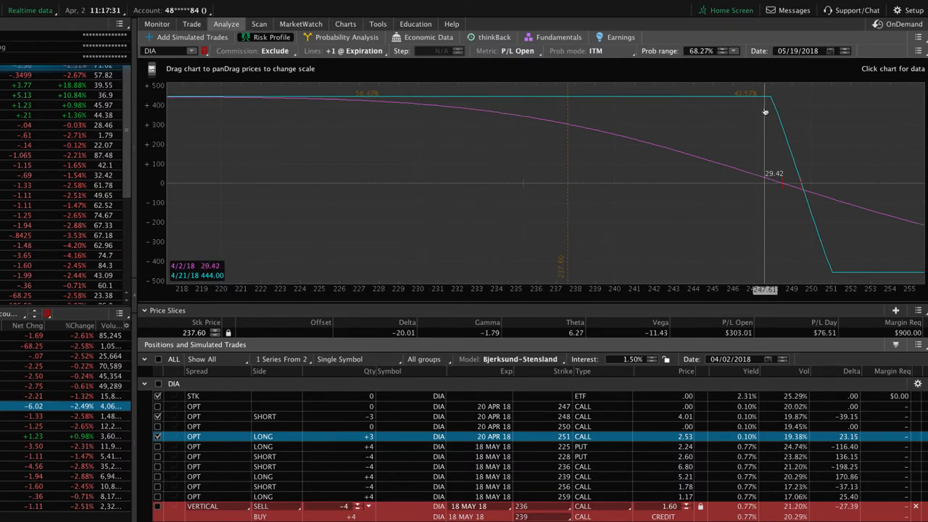
mouse_move(573, 166)
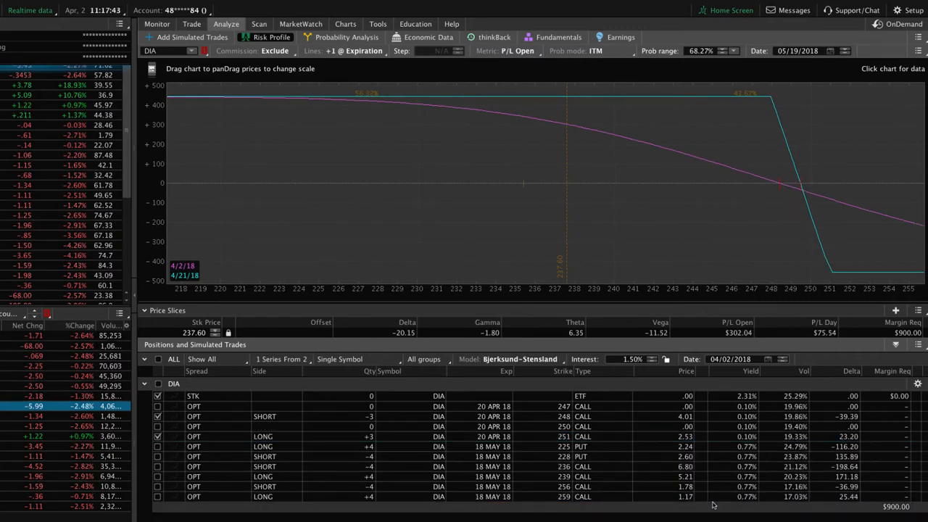
From the all-products option chain, start a May 18 237/240 call vertical sell order.
left_click(191, 24)
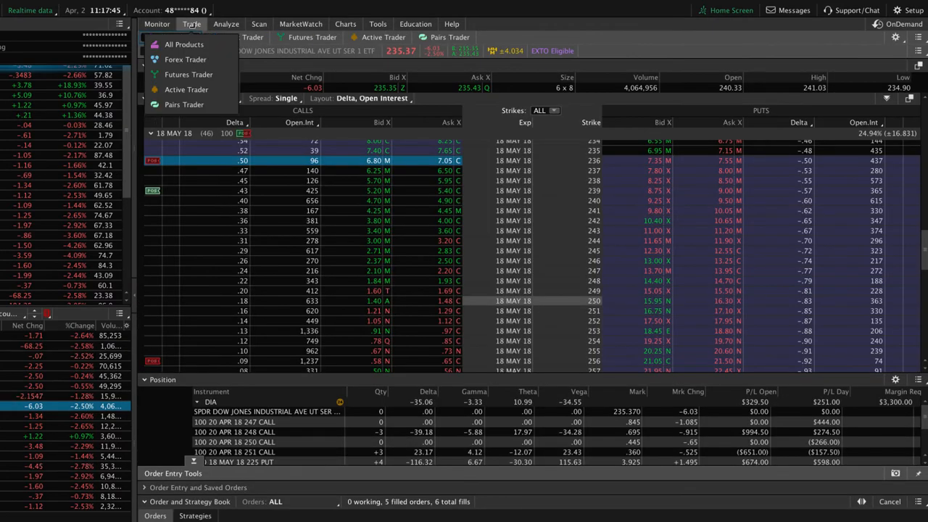
left_click(184, 44)
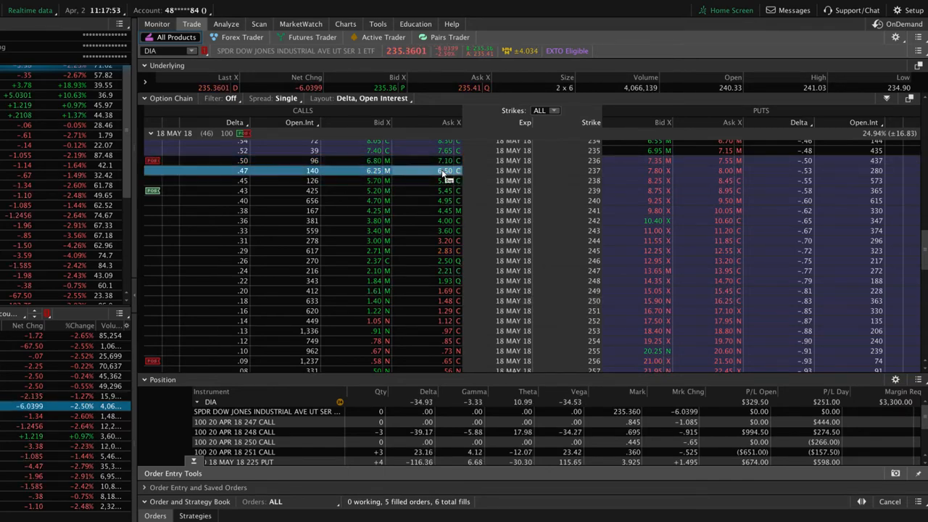
right_click(435, 170)
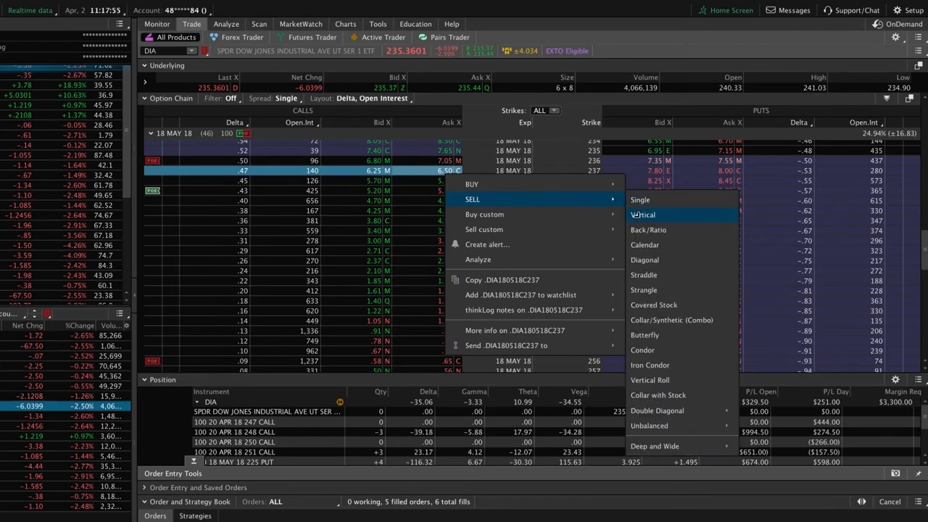
left_click(642, 214)
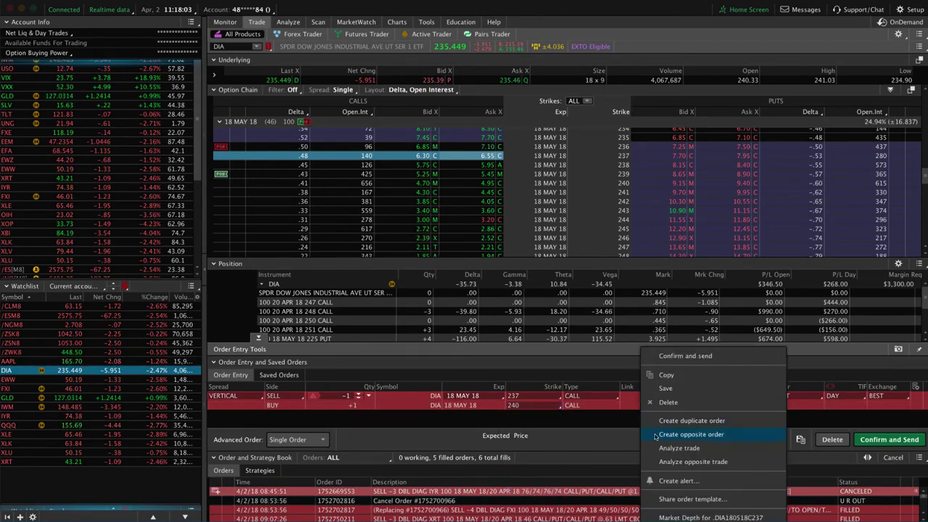
Analyze the three-lot May 237/240 call vertical as a simulated trade on the DIA risk profile.
left_click(679, 447)
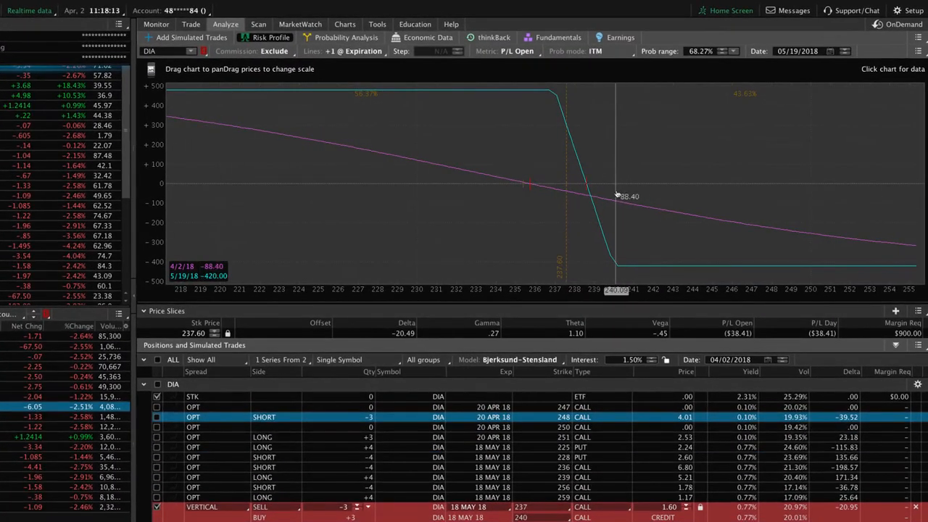
mouse_move(585, 197)
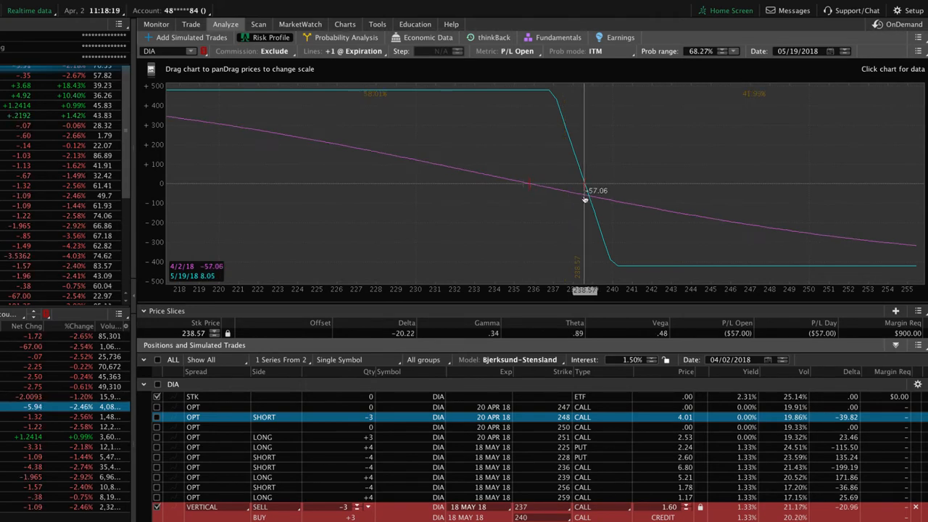
mouse_move(375, 98)
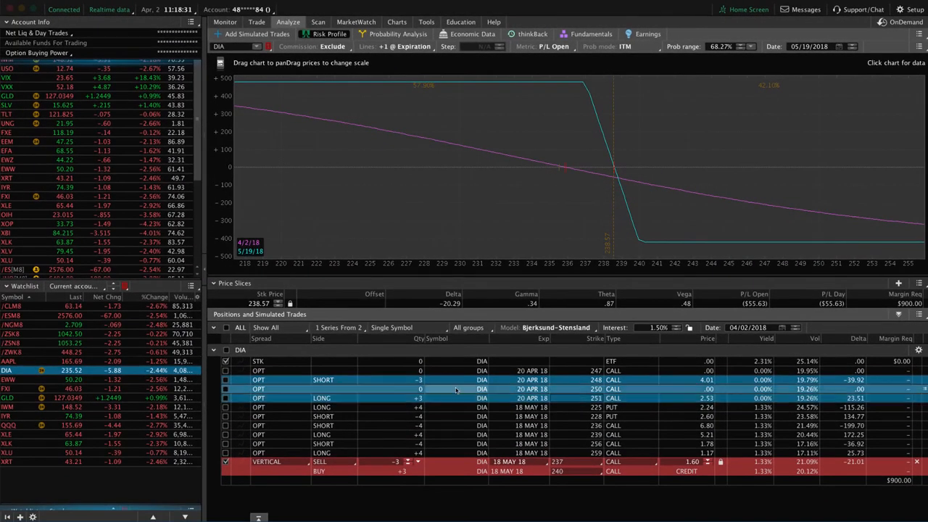
Roll the April 248/251 call vertical to 18 MAY 18 with the bought leg at strike 240.
right_click(455, 389)
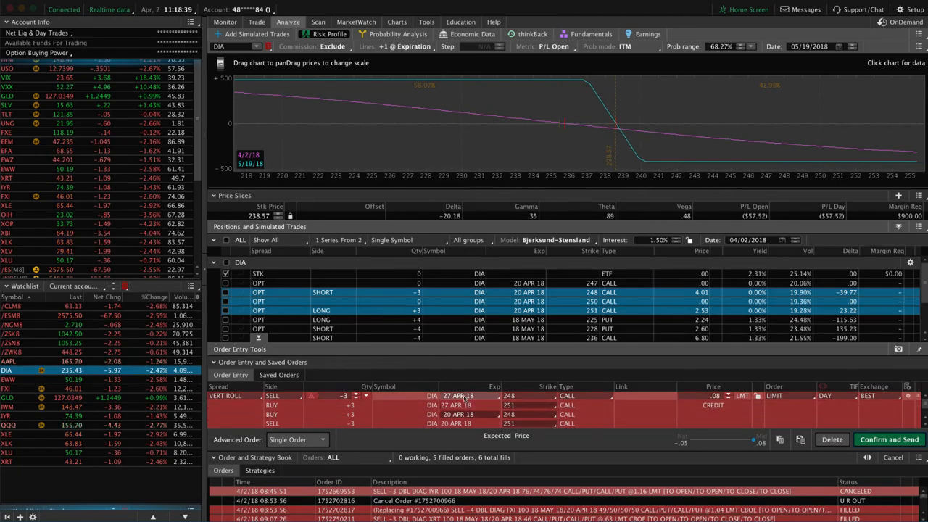
left_click(470, 395)
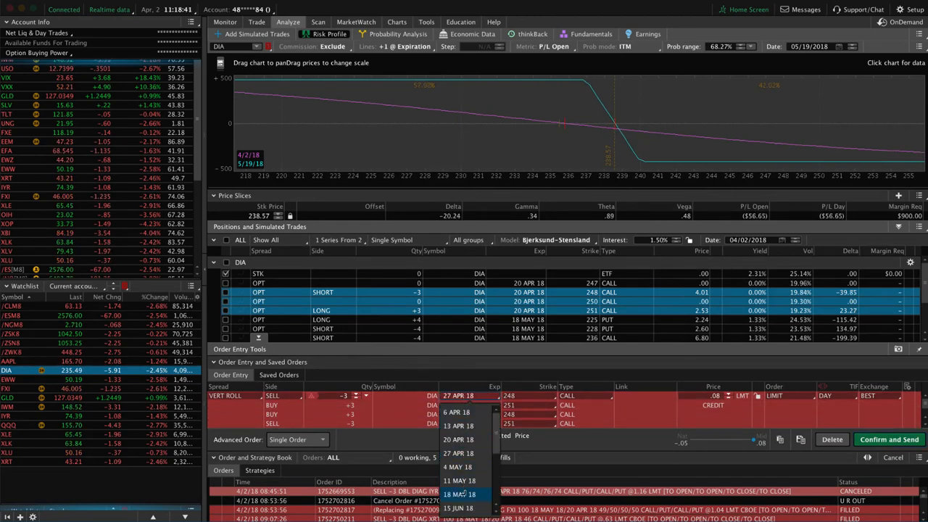
left_click(459, 480)
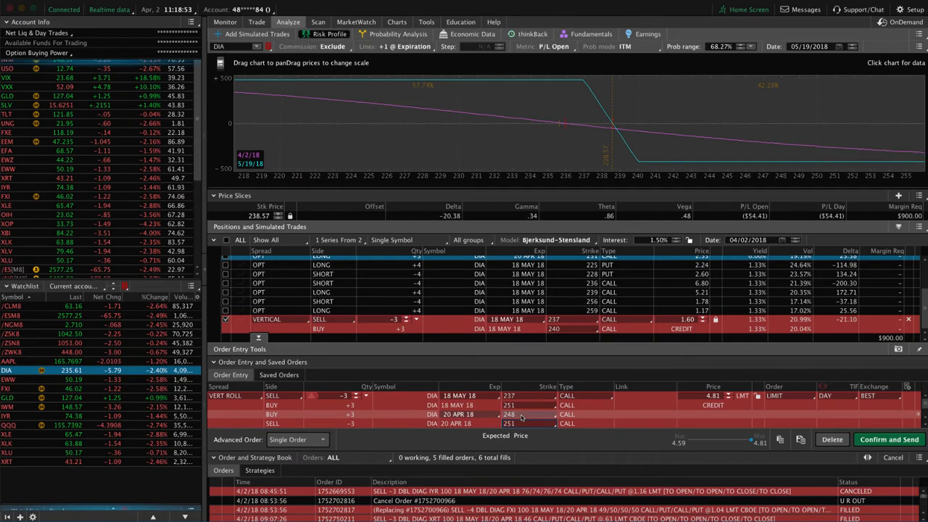
left_click(529, 423)
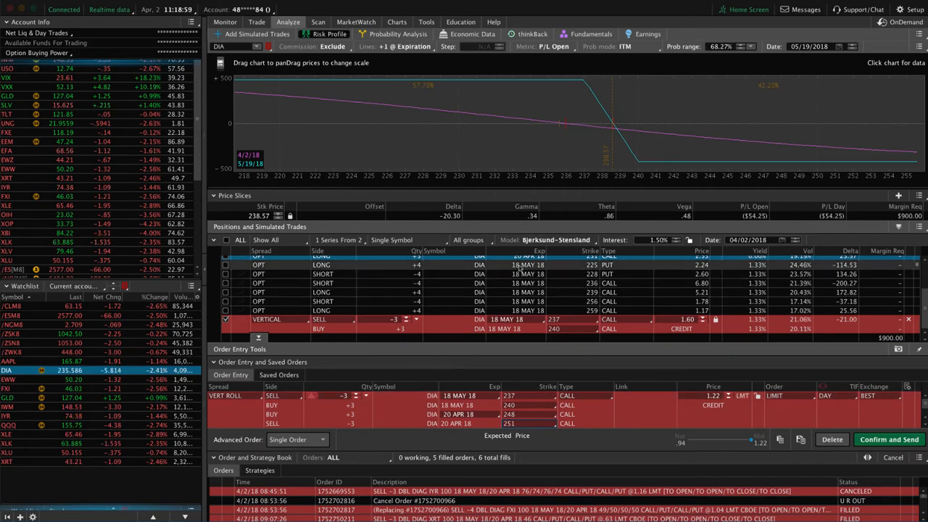
mouse_move(681, 151)
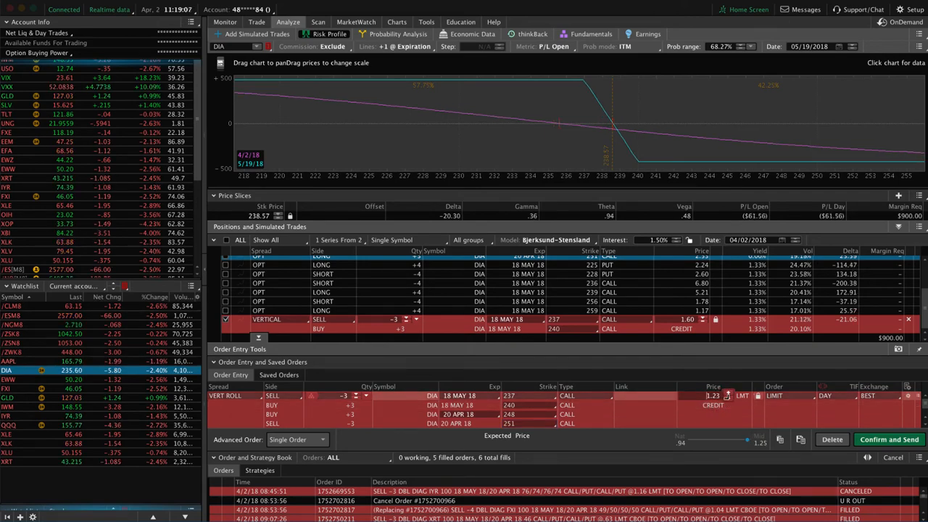
Send the roll order, then choose to revise the working roll order in the Order Book.
left_click(889, 439)
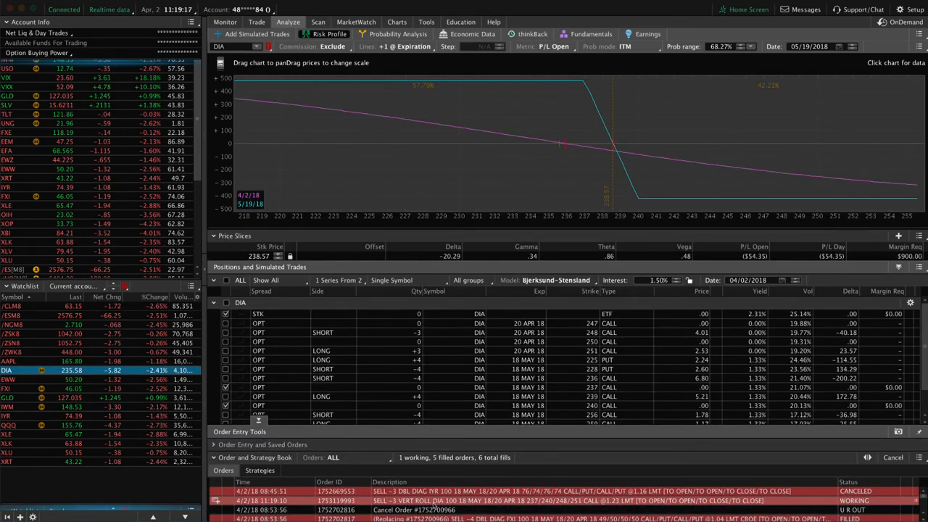
right_click(479, 333)
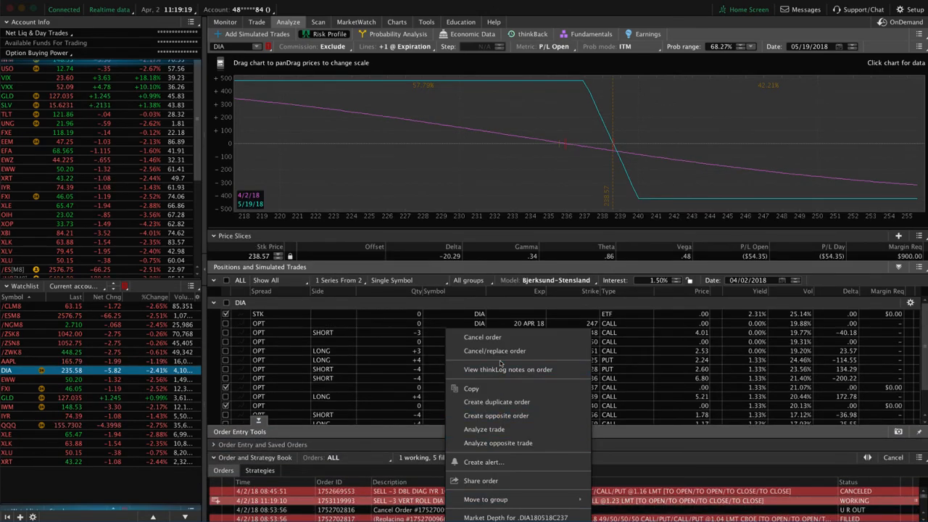
left_click(495, 415)
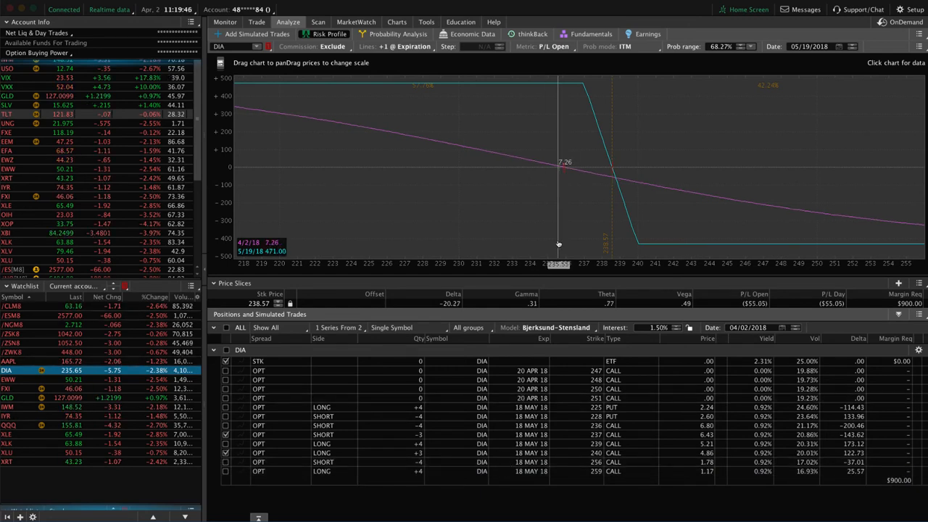
mouse_move(699, 226)
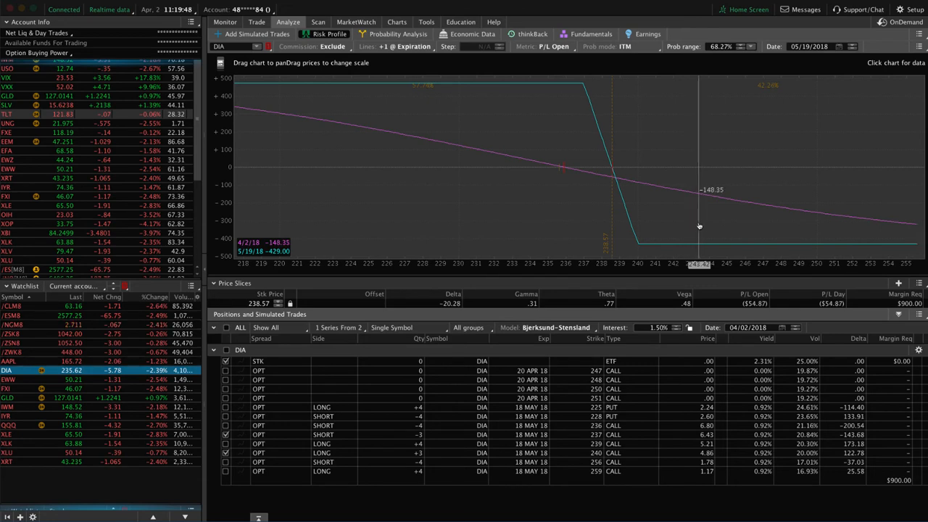
mouse_move(503, 192)
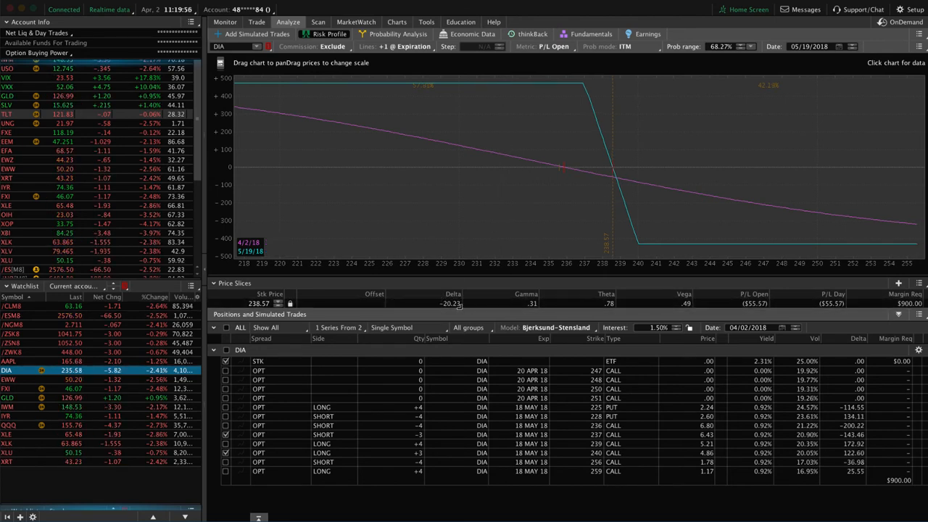
mouse_move(558, 201)
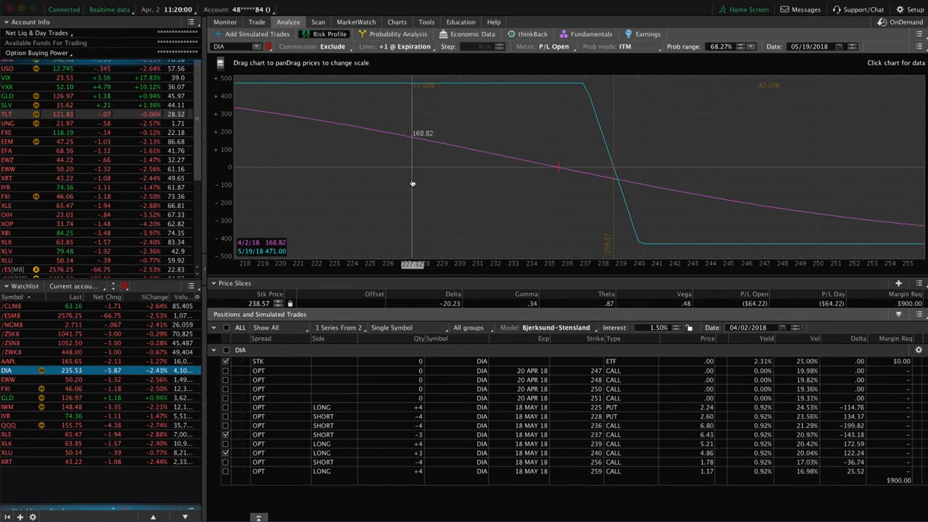
Switch to the DIA daily price chart showing IV rank 68 and percentile 98.
left_click(397, 22)
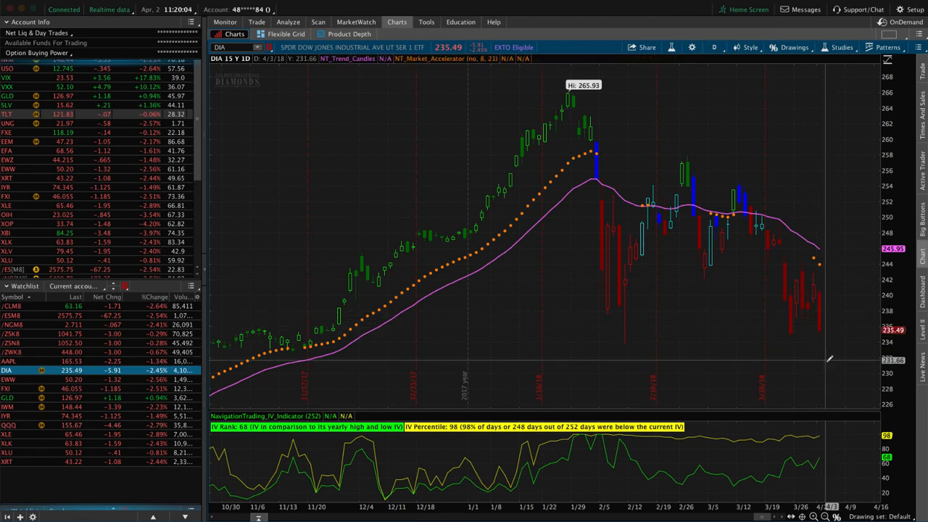
mouse_move(785, 330)
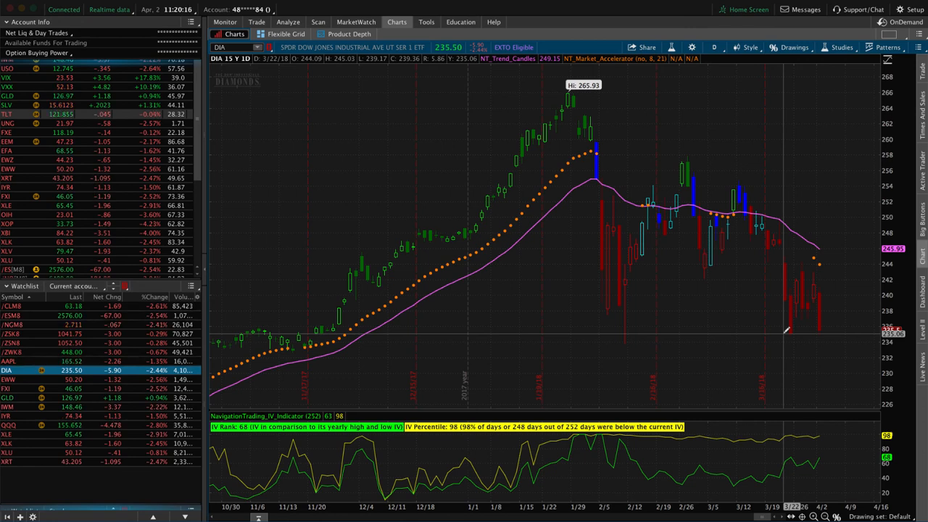
mouse_move(819, 327)
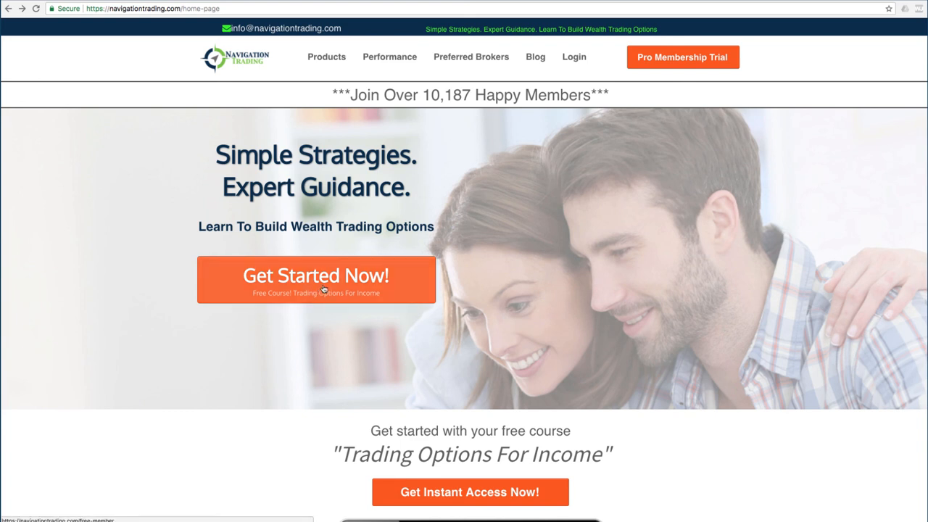
Scroll the home page down to the Implied Volatility Indicator and Watch List bonuses.
scroll("down", 3)
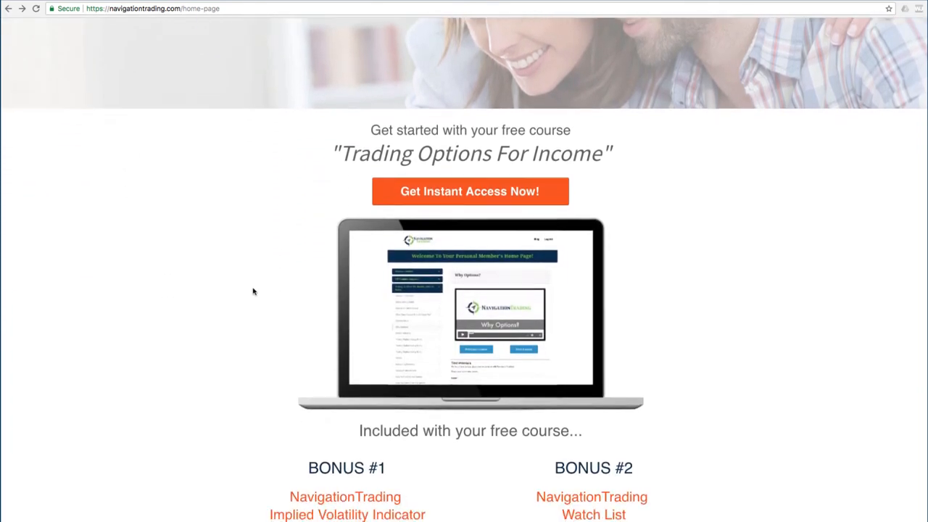
scroll("down", 3)
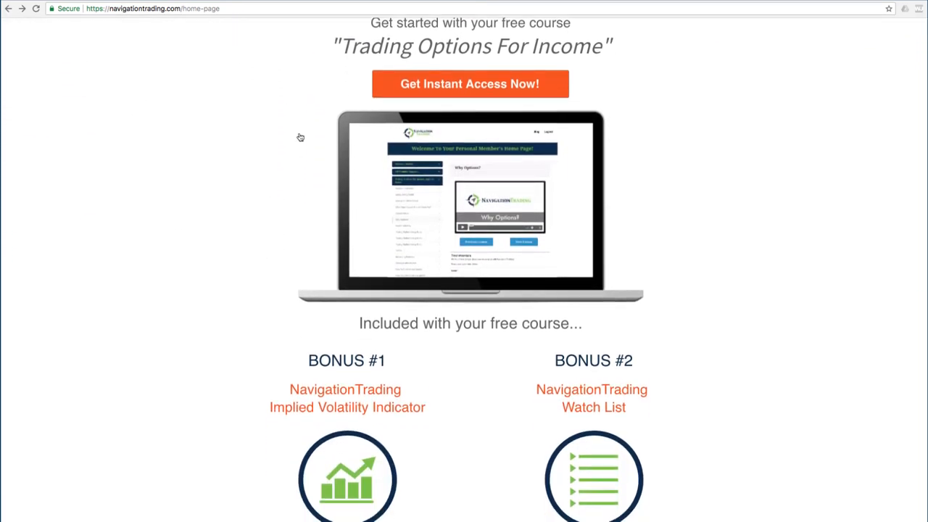
mouse_move(344, 75)
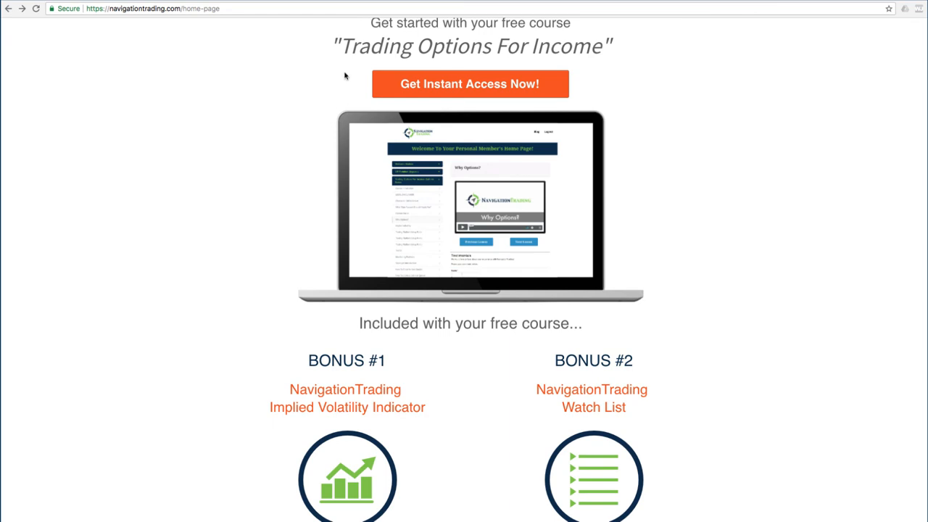
mouse_move(269, 424)
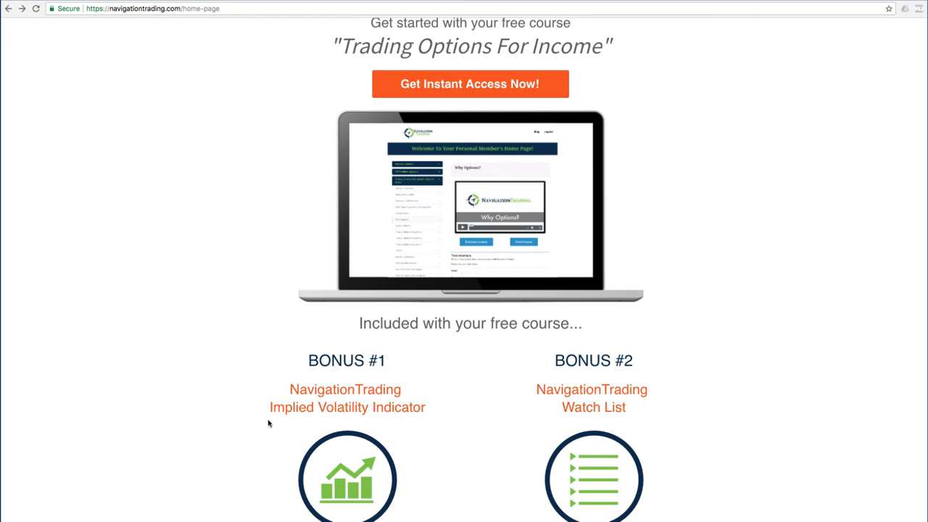
mouse_move(274, 423)
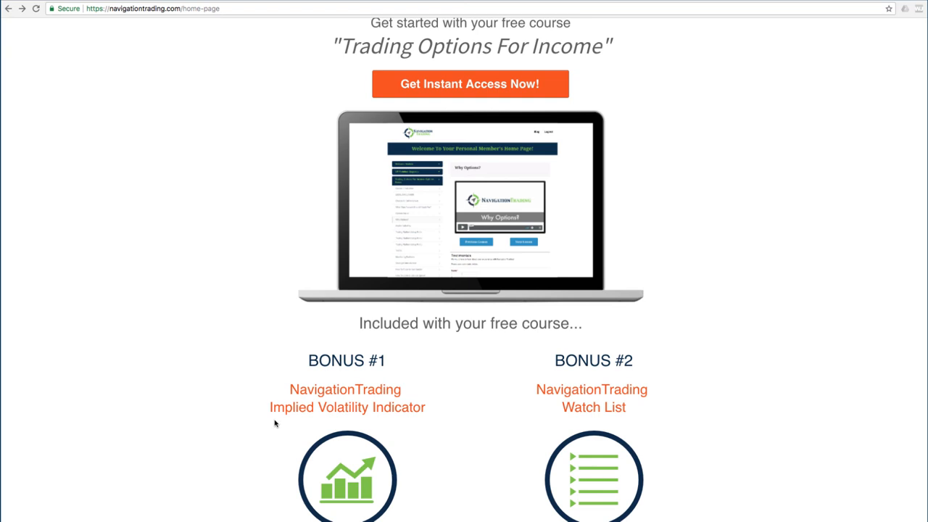
scroll("down", 3)
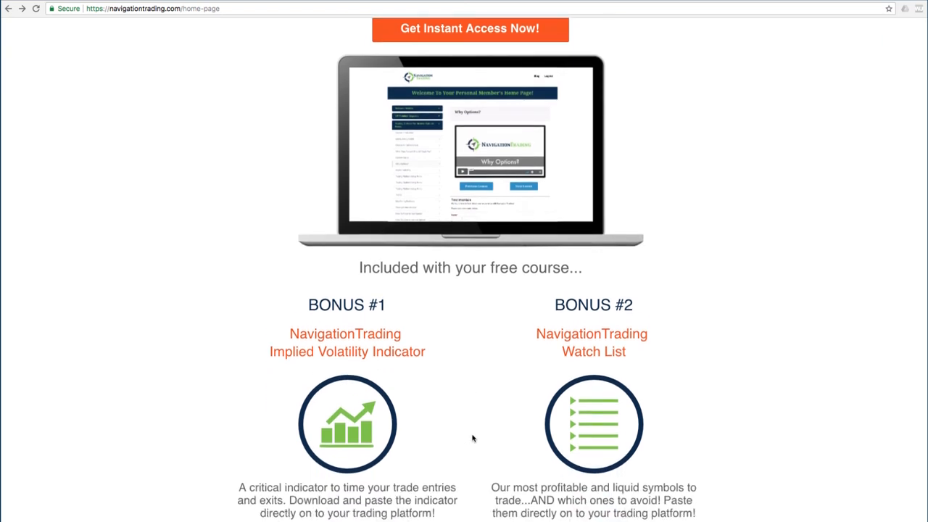
scroll("down", 3)
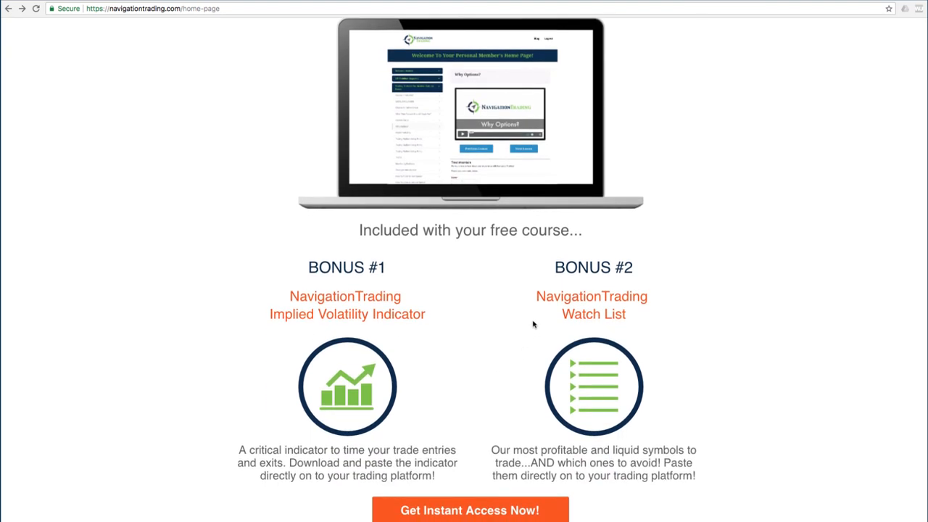